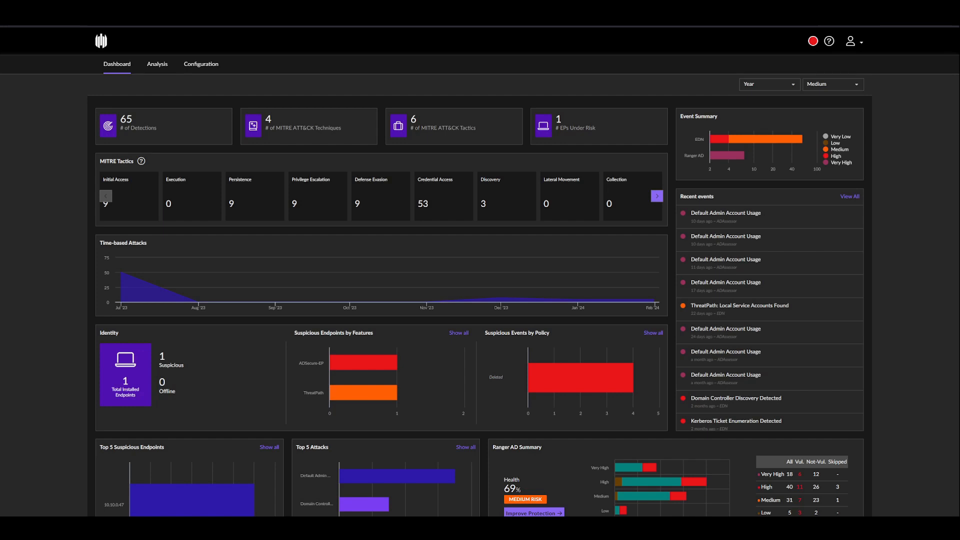
# Step: Switch from the detections dashboard to the Ranger AD analysis dashboard via the Analysis menu
pyautogui.click(157, 64)
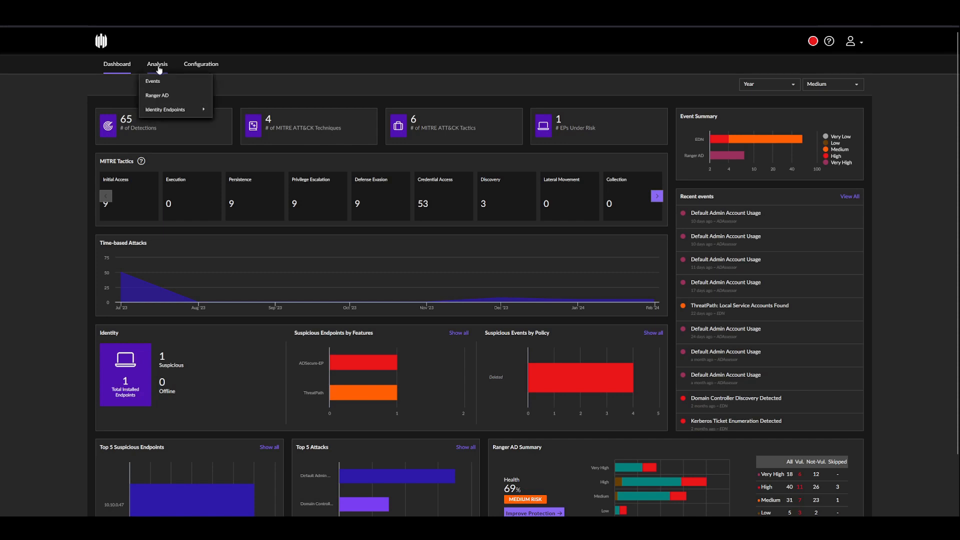
pyautogui.click(157, 95)
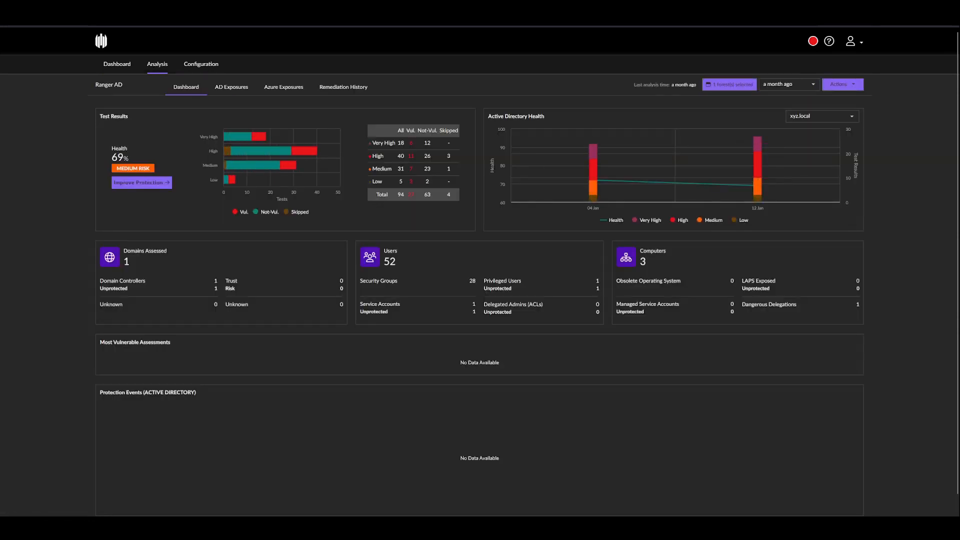
pyautogui.moveTo(522, 242)
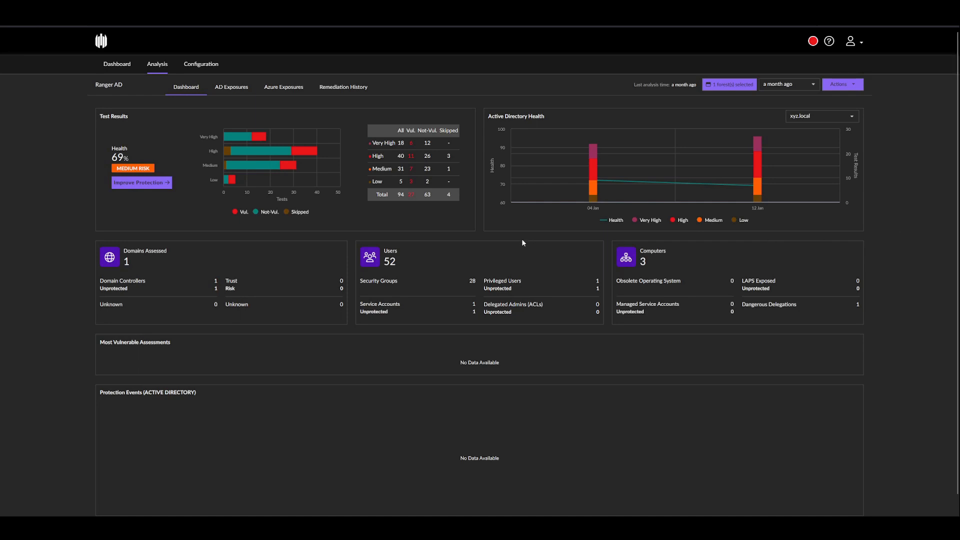
pyautogui.moveTo(351, 242)
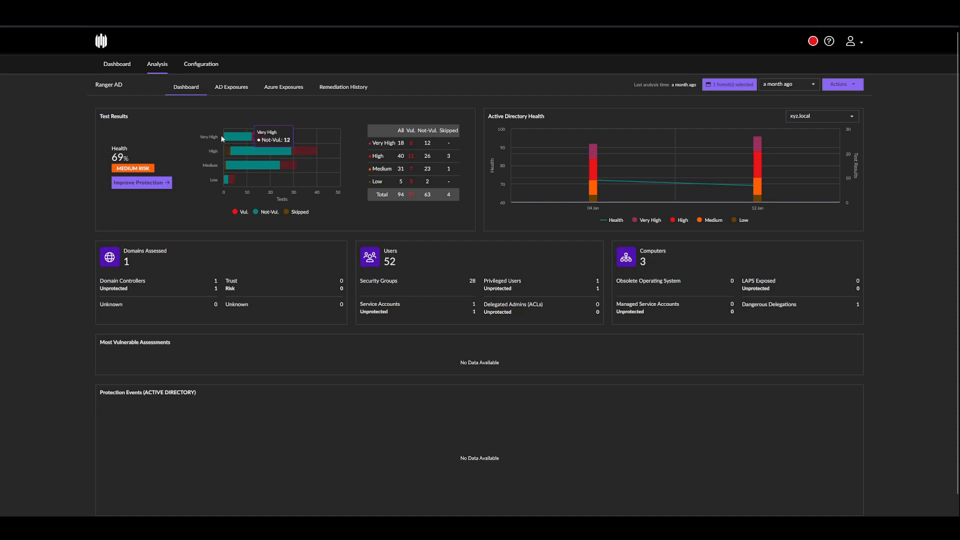
pyautogui.moveTo(330, 187)
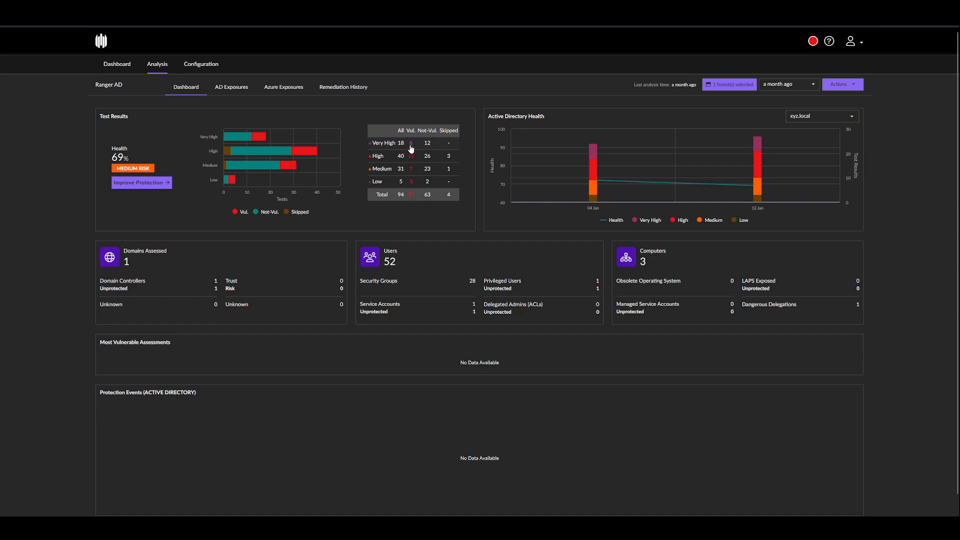
pyautogui.moveTo(447, 151)
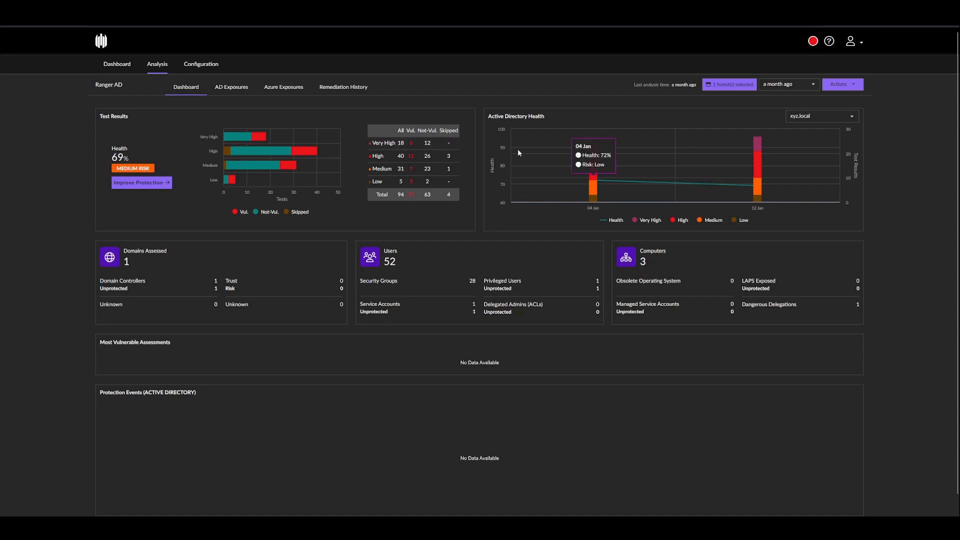
pyautogui.moveTo(583, 212)
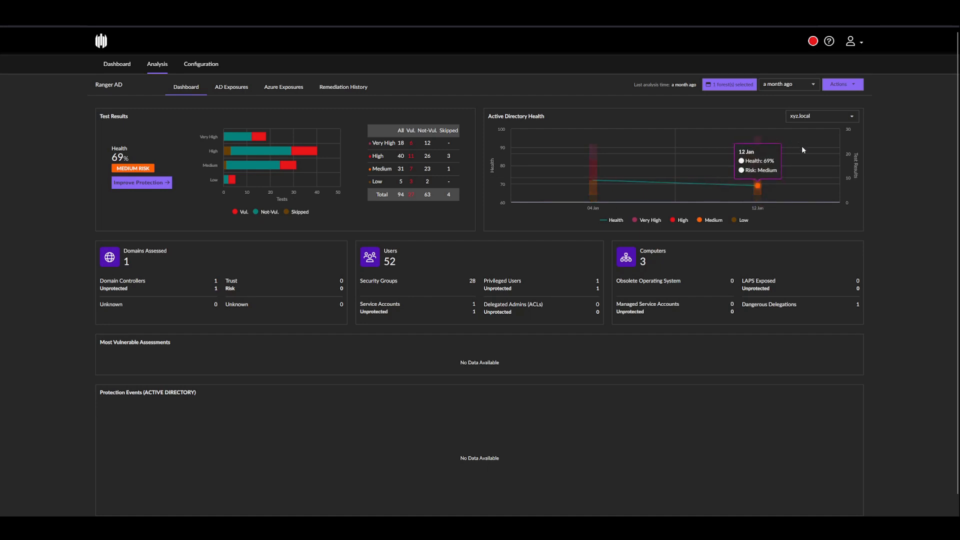
pyautogui.moveTo(765, 214)
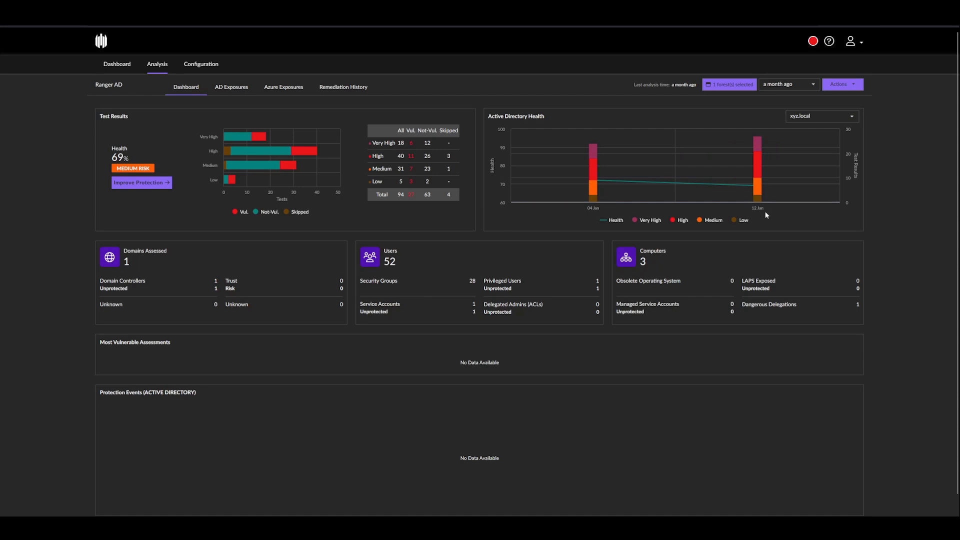
pyautogui.moveTo(613, 212)
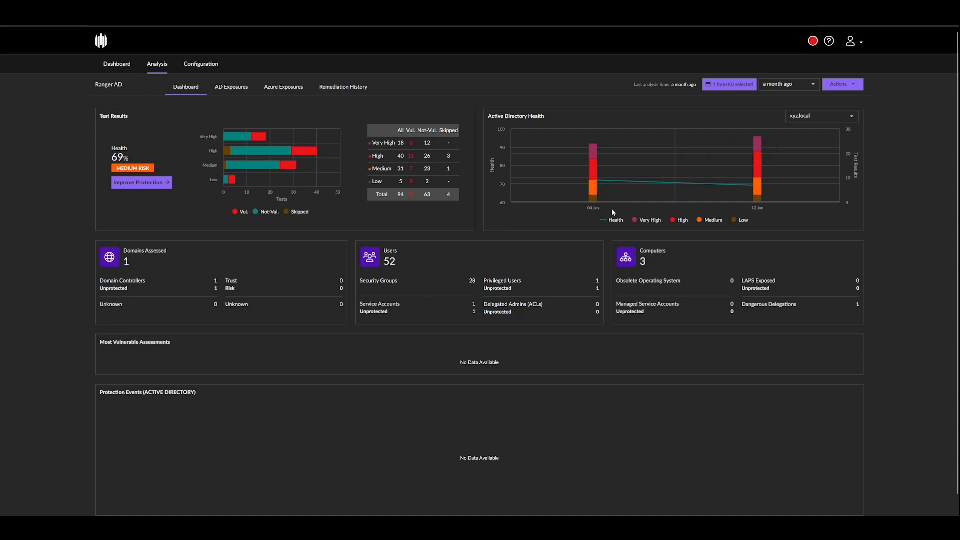
pyautogui.moveTo(594, 184)
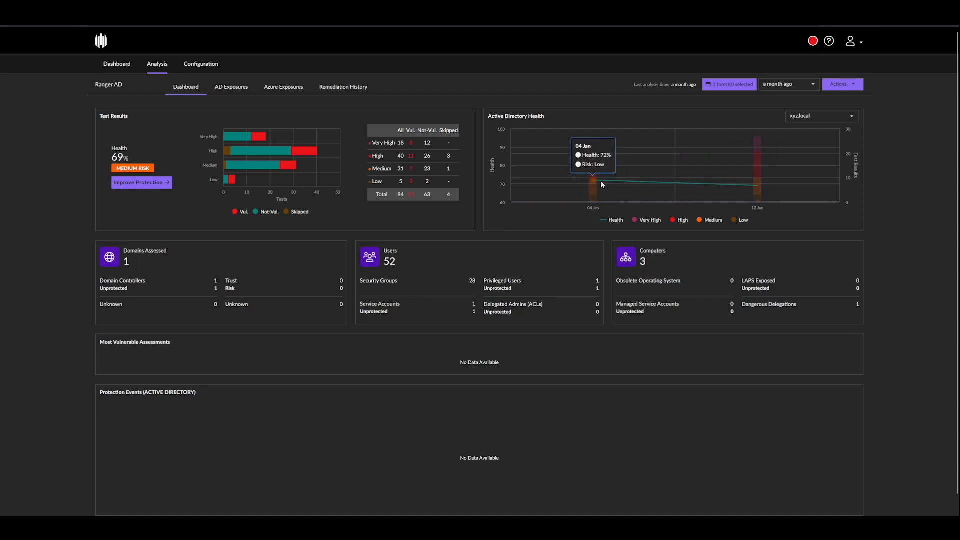
pyautogui.moveTo(650, 186)
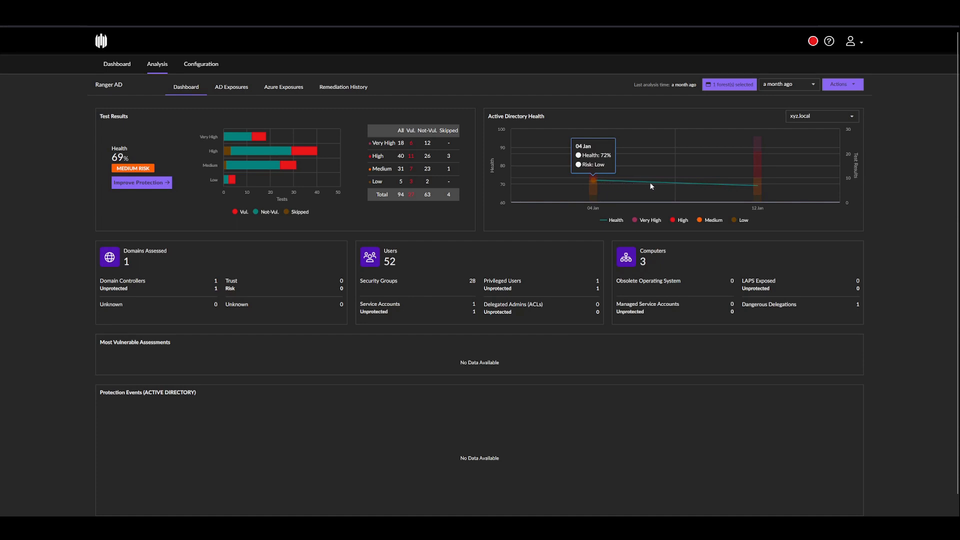
pyautogui.moveTo(756, 186)
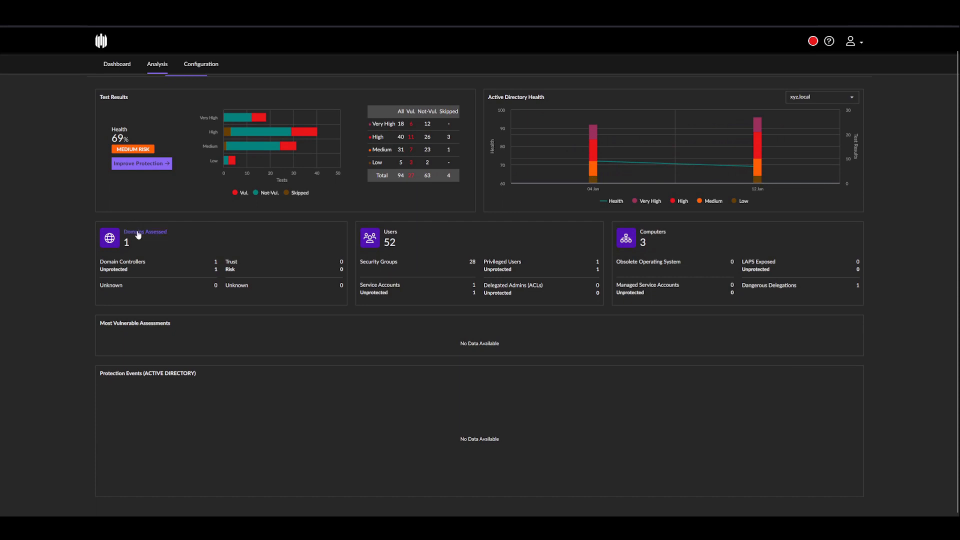
pyautogui.moveTo(392, 232)
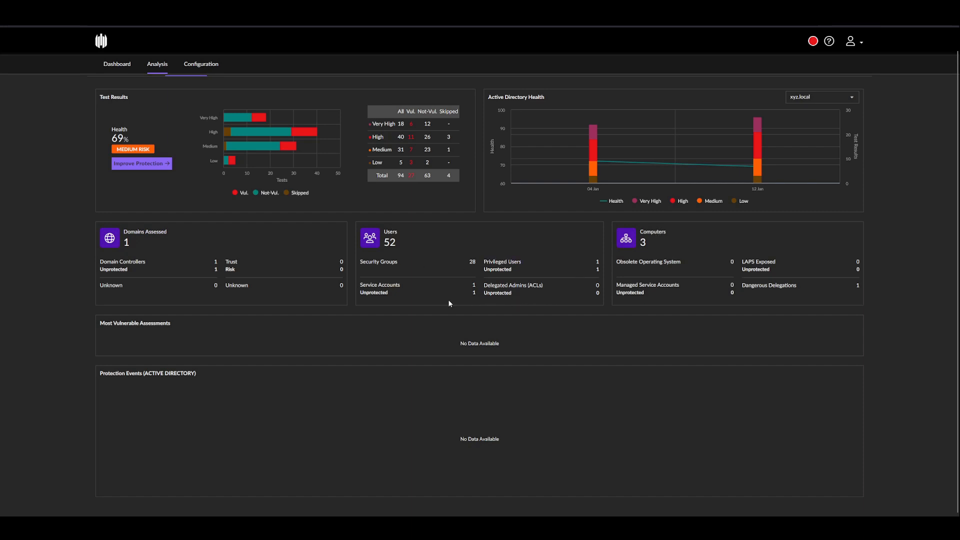
# Step: Show the AD Exposures list of 27 vulnerable detections led by PrintNightmare
pyautogui.click(157, 64)
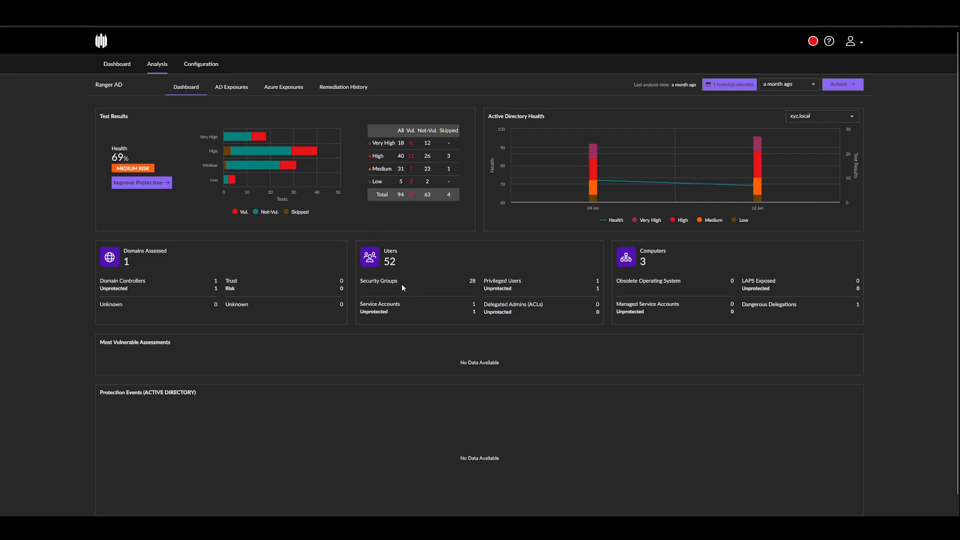
pyautogui.moveTo(899, 176)
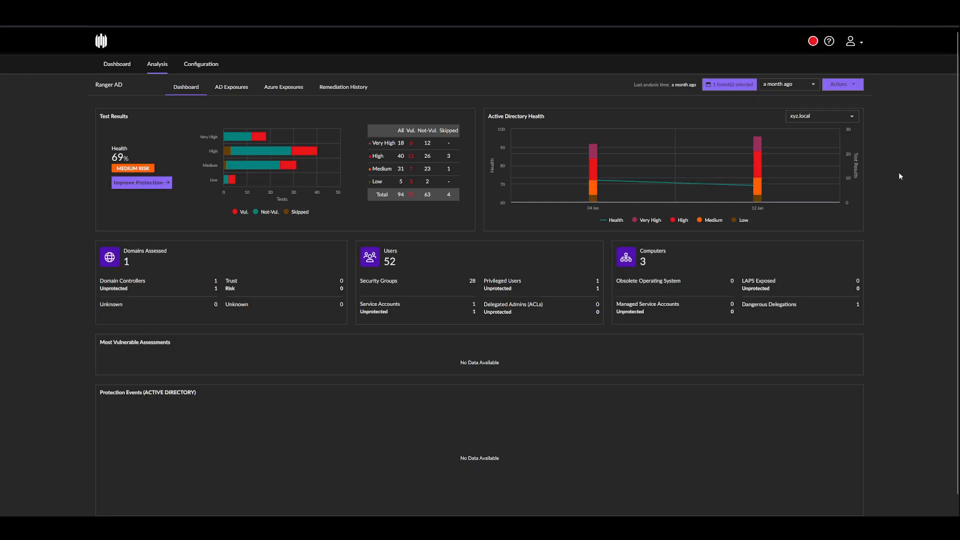
pyautogui.moveTo(248, 108)
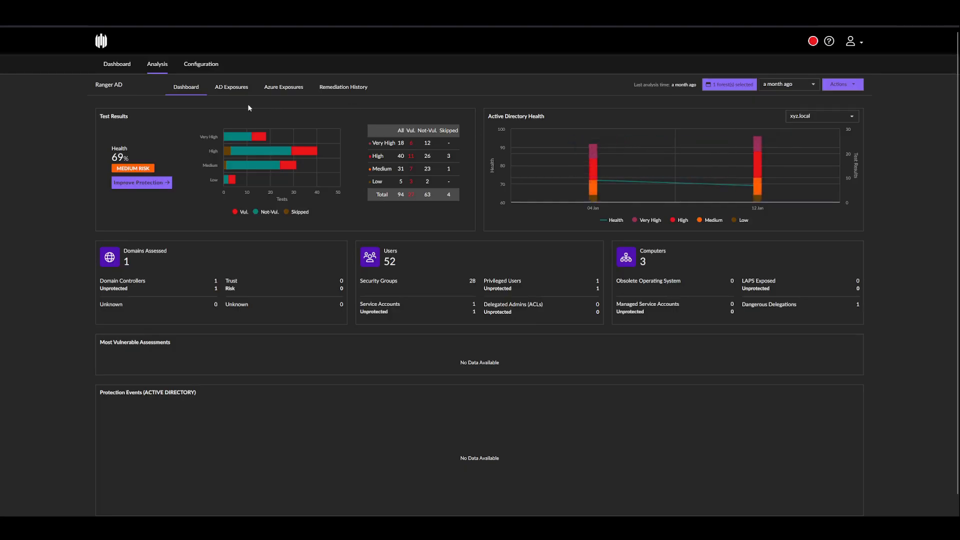
pyautogui.moveTo(231, 89)
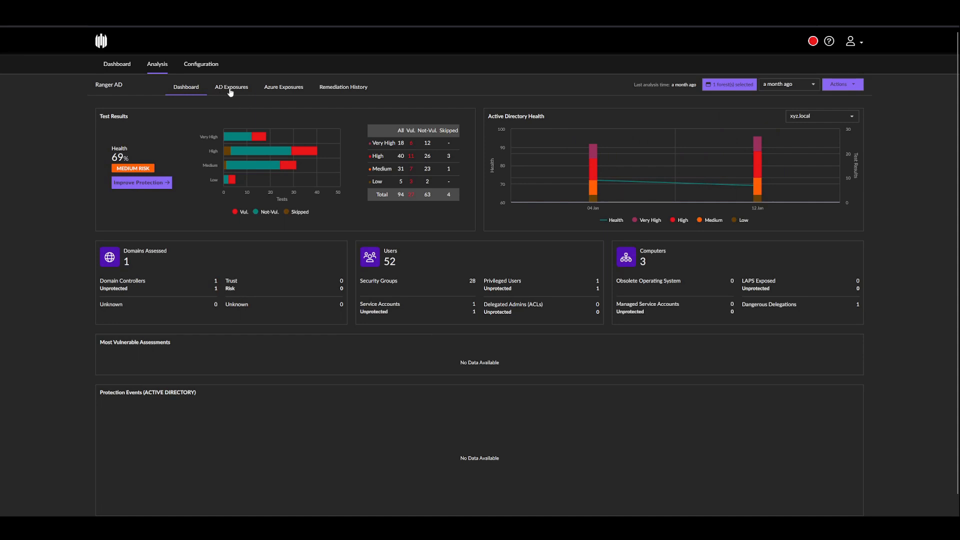
pyautogui.moveTo(279, 88)
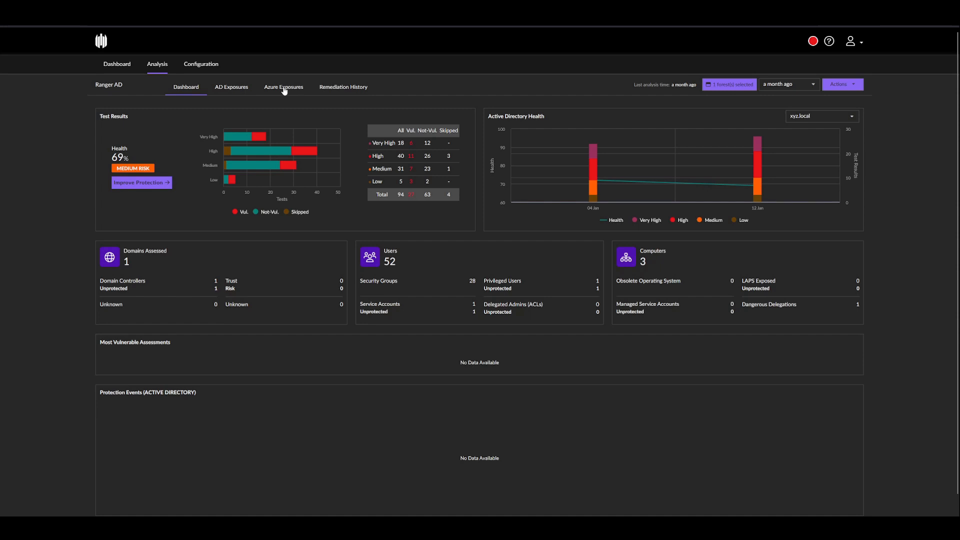
pyautogui.moveTo(231, 89)
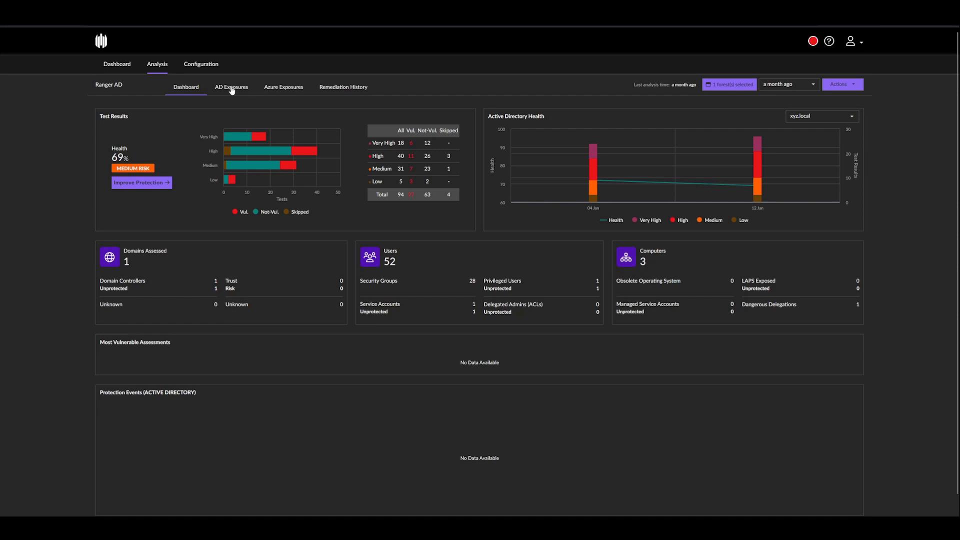
pyautogui.click(231, 86)
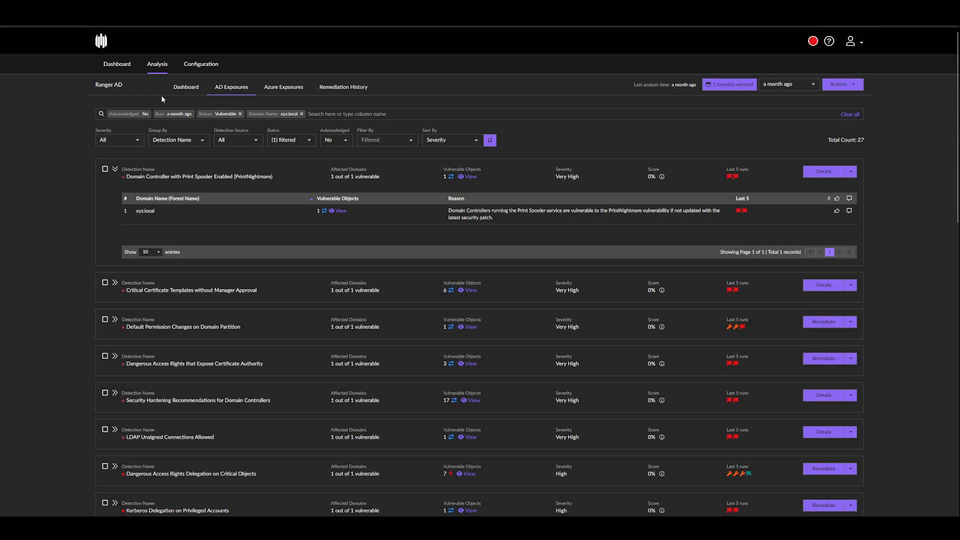
pyautogui.moveTo(89, 107)
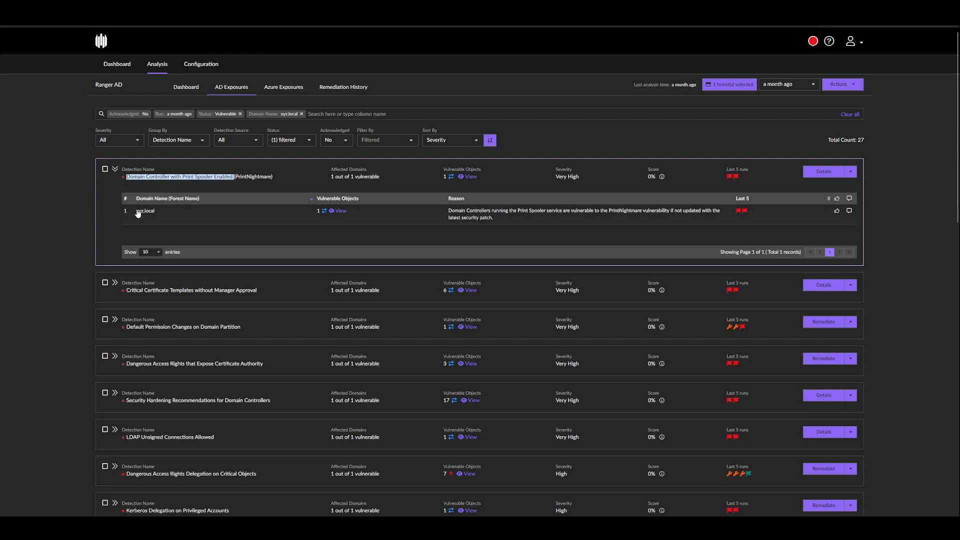
pyautogui.moveTo(340, 214)
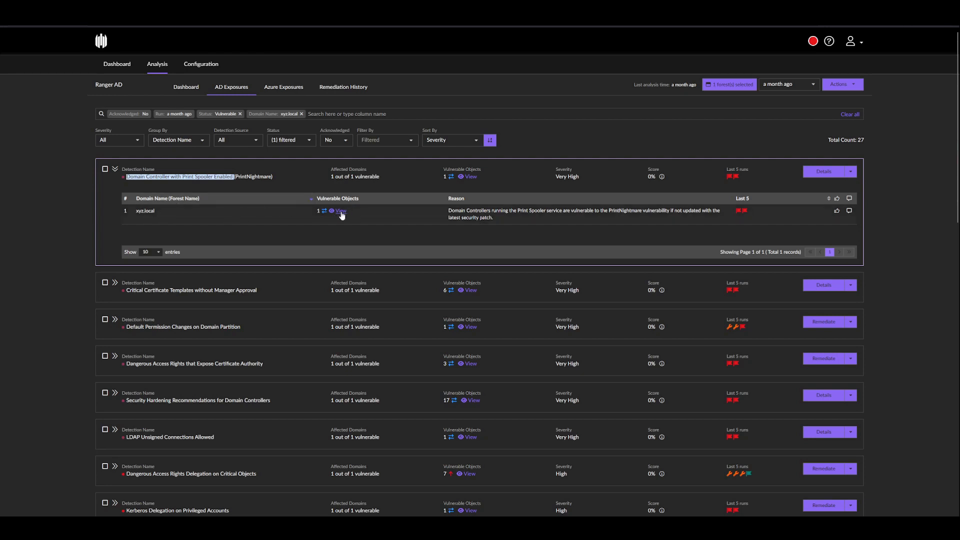
pyautogui.moveTo(454, 213)
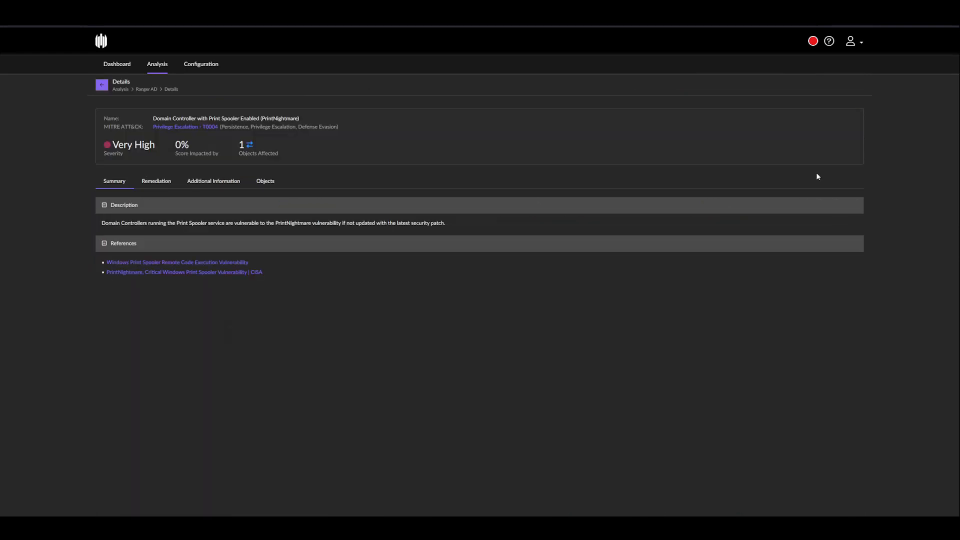
pyautogui.moveTo(357, 167)
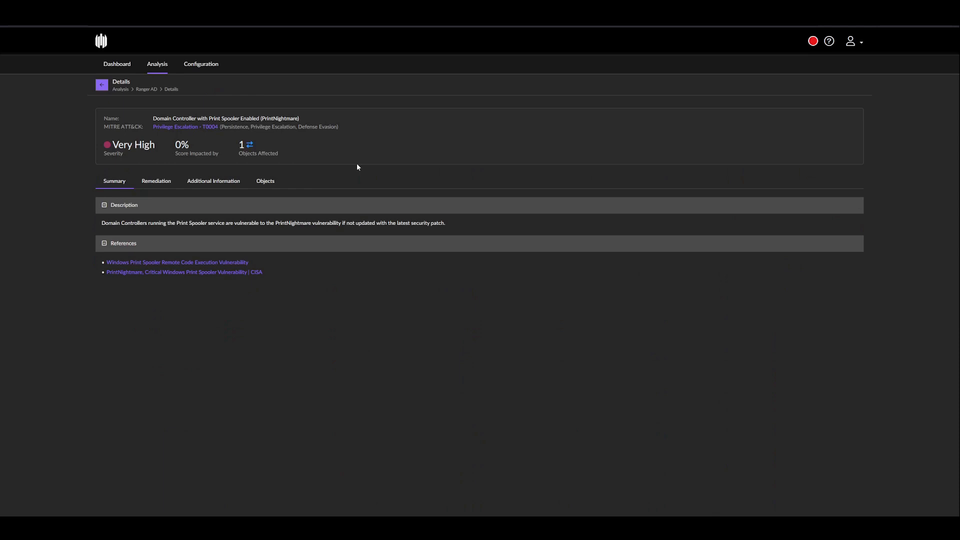
pyautogui.moveTo(111, 217)
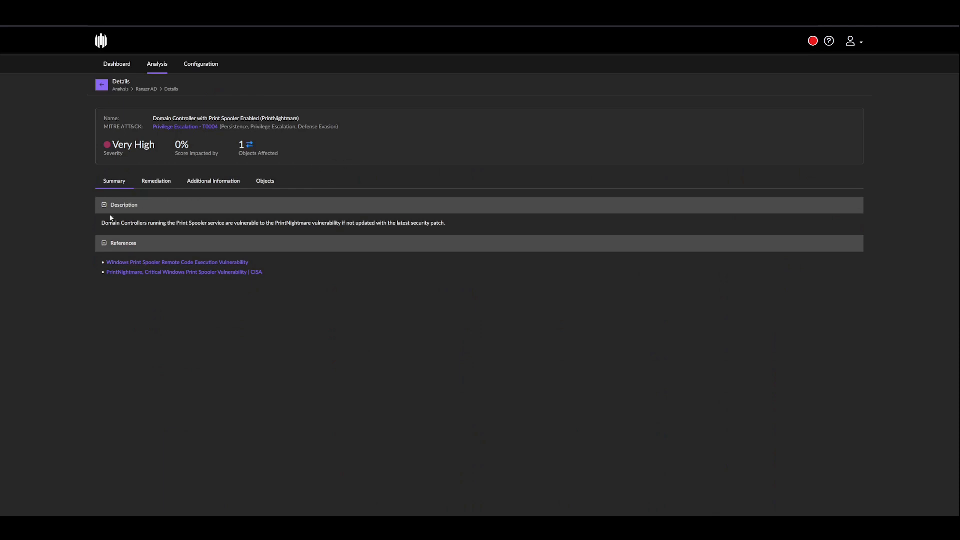
pyautogui.moveTo(359, 273)
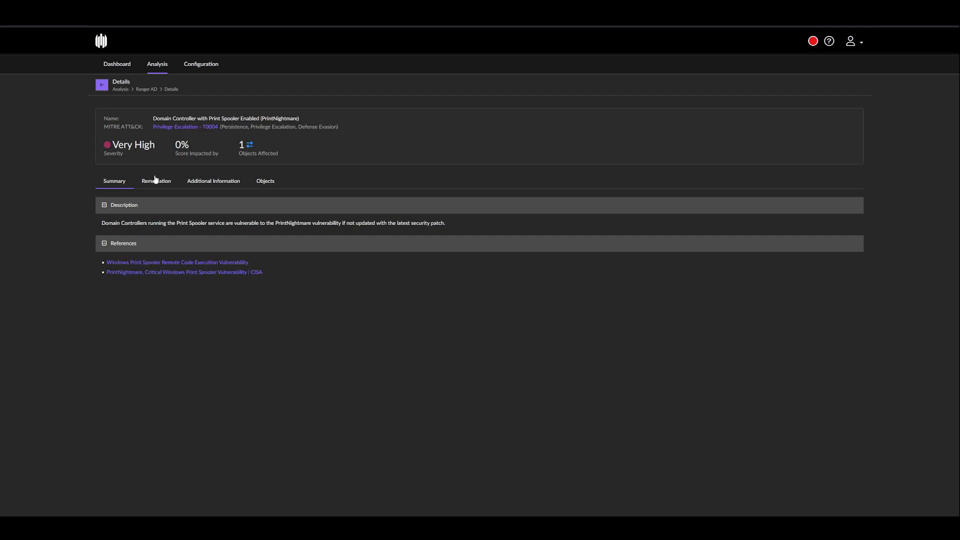
# Step: Review PrintNightmare's remediation steps and background, highlighting remote code execution
pyautogui.click(156, 181)
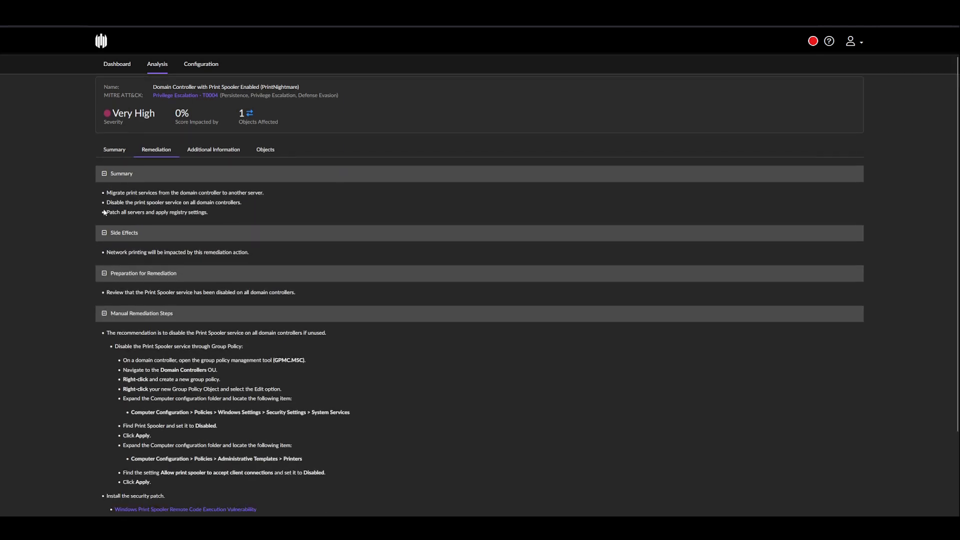
pyautogui.scroll(-3)
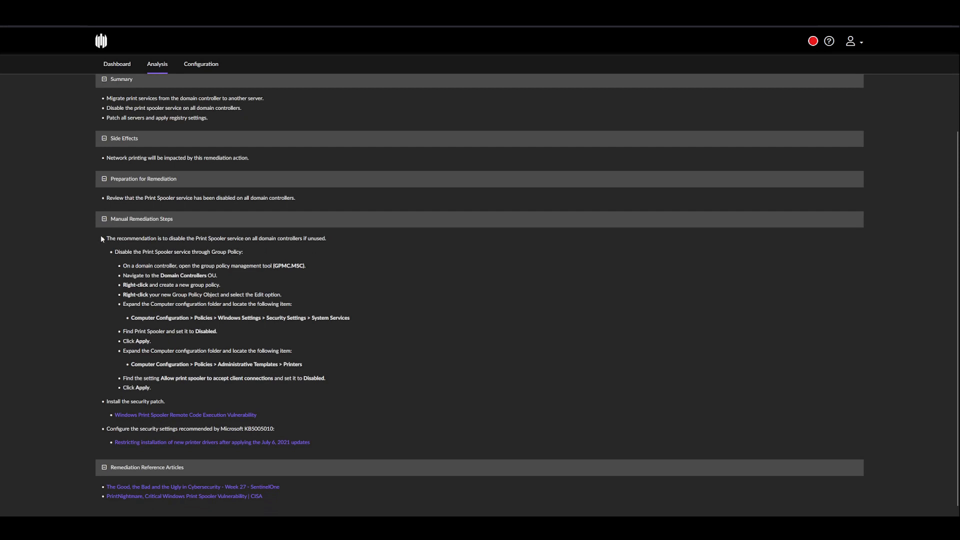
pyautogui.scroll(3)
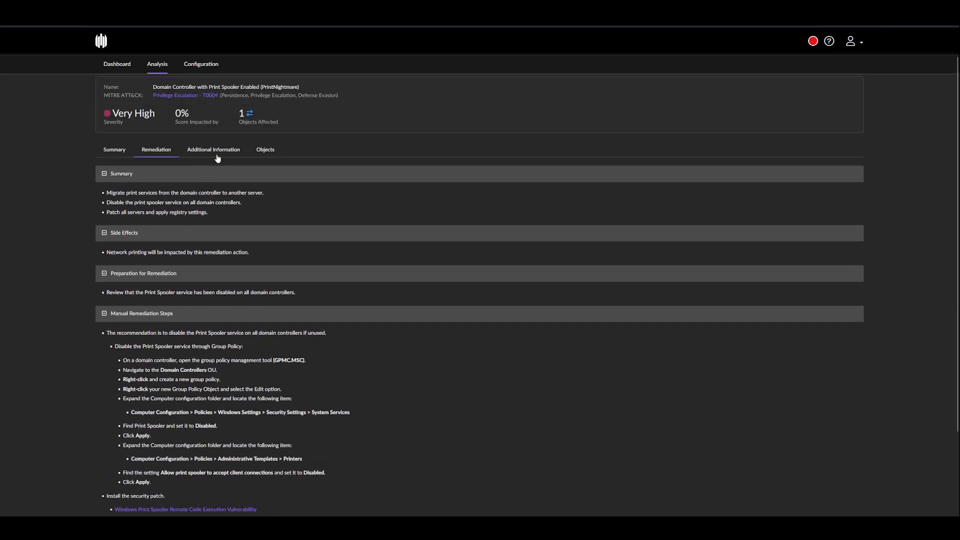
pyautogui.click(213, 149)
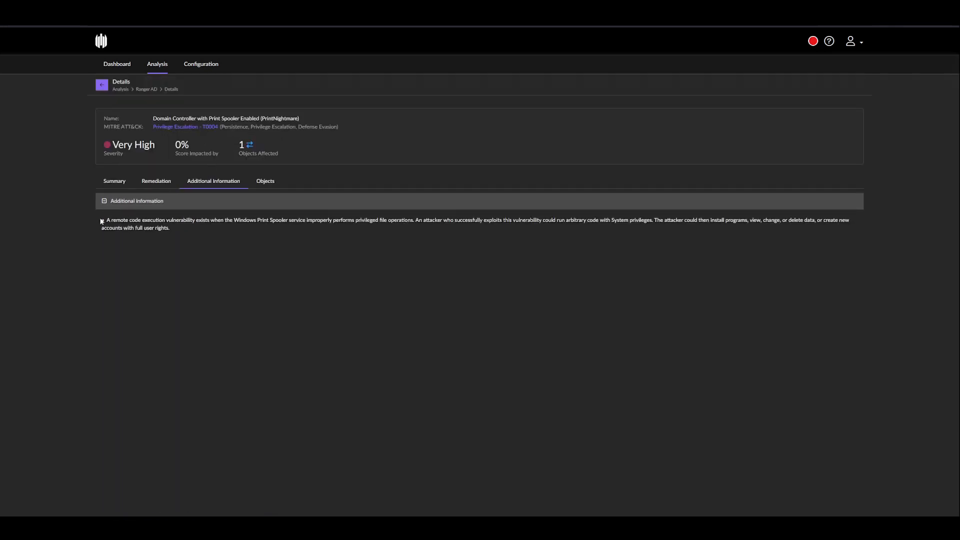
pyautogui.doubleClick(133, 144)
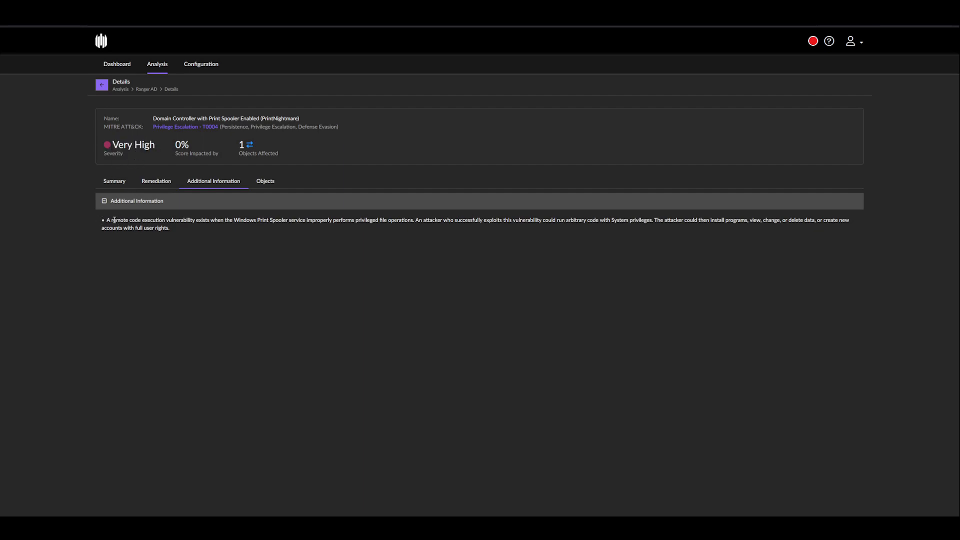
pyautogui.doubleClick(136, 220)
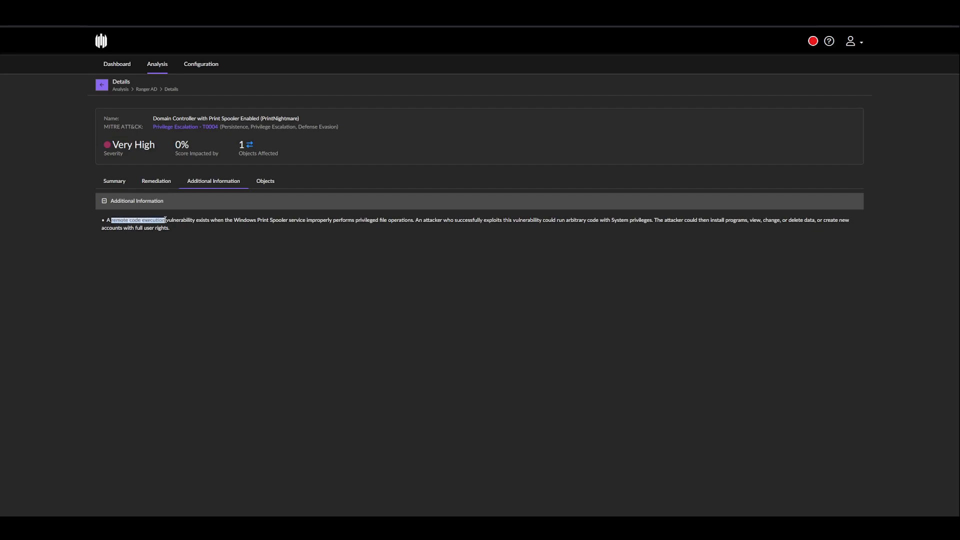
# Step: View the affected domain controller DC1, then return to the AD Exposures list
pyautogui.click(265, 181)
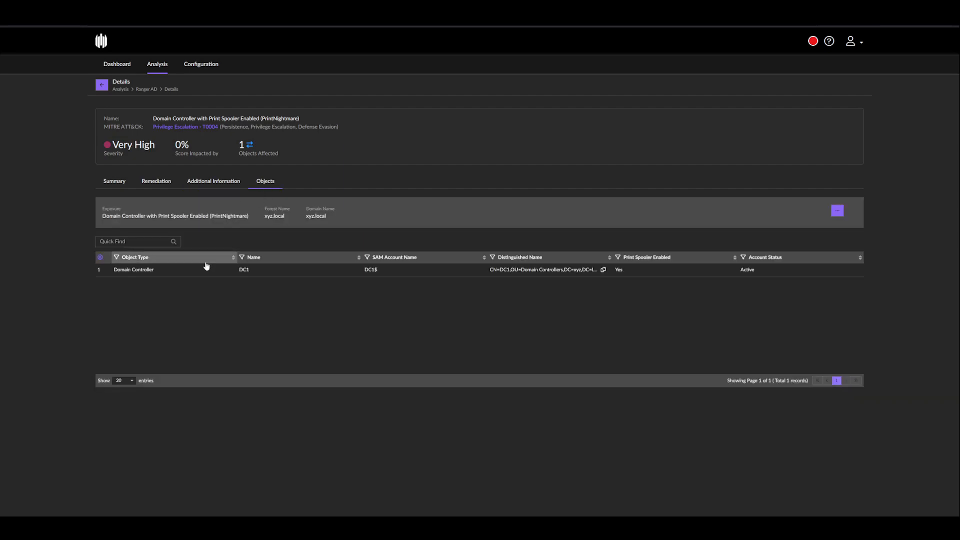
pyautogui.moveTo(102, 94)
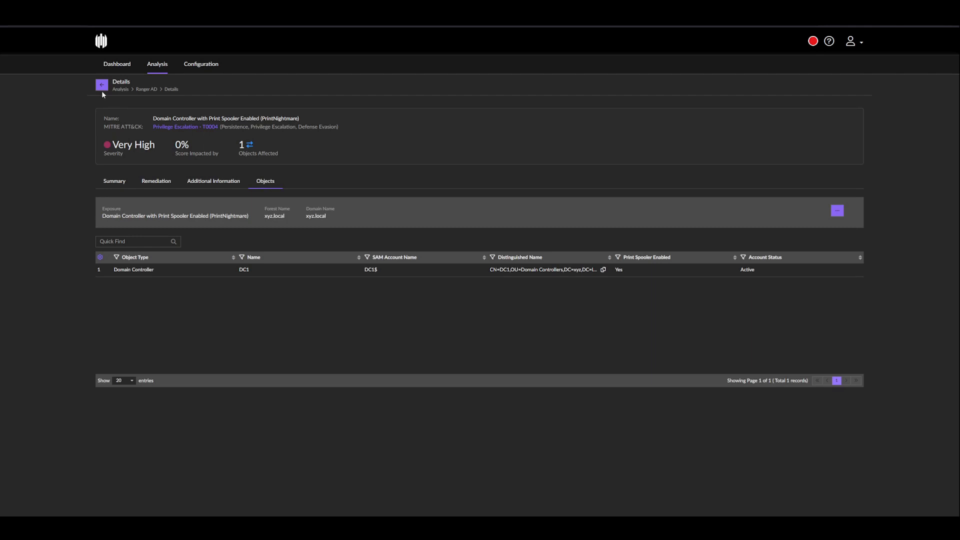
pyautogui.click(102, 84)
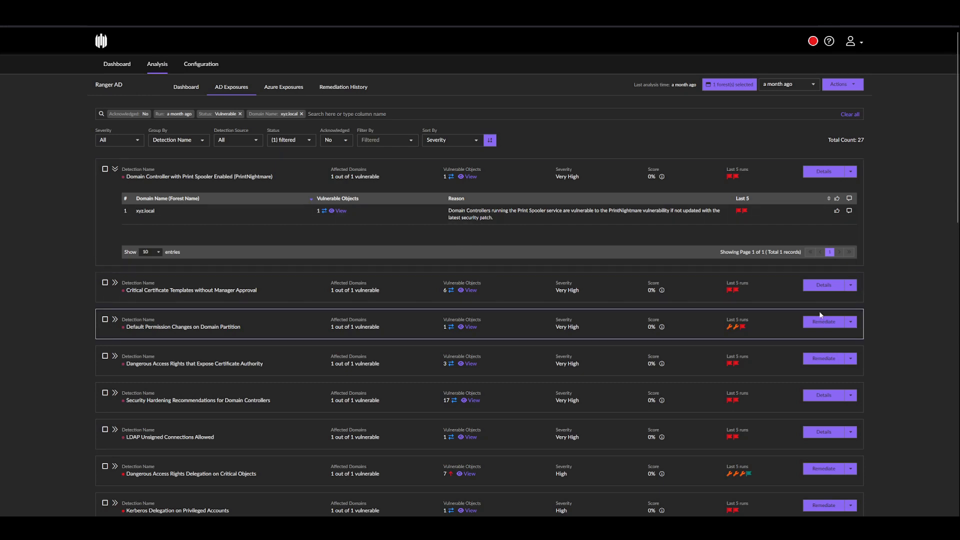
# Step: Start remediating Dangerous Access Rights Delegation on Critical Objects and list its seven affected objects
pyautogui.scroll(-3)
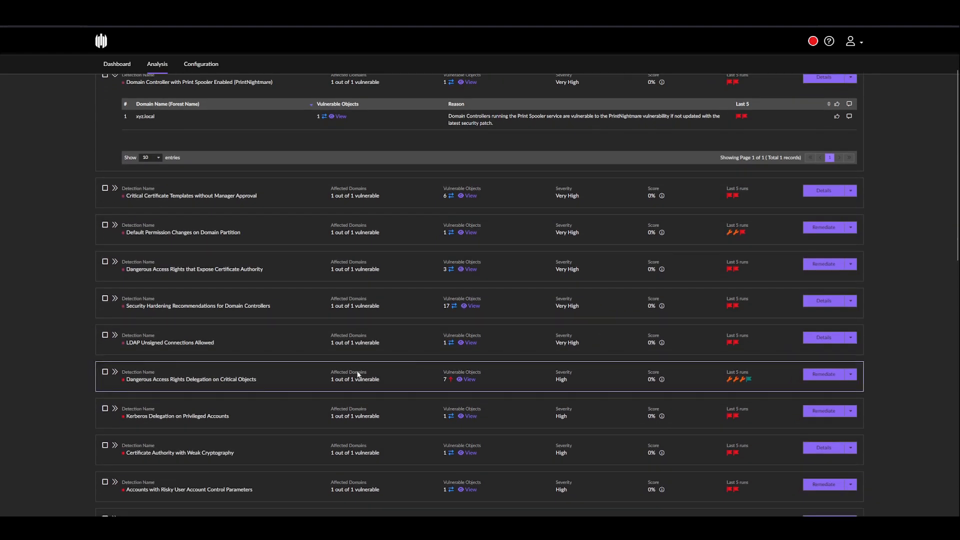
pyautogui.moveTo(127, 383)
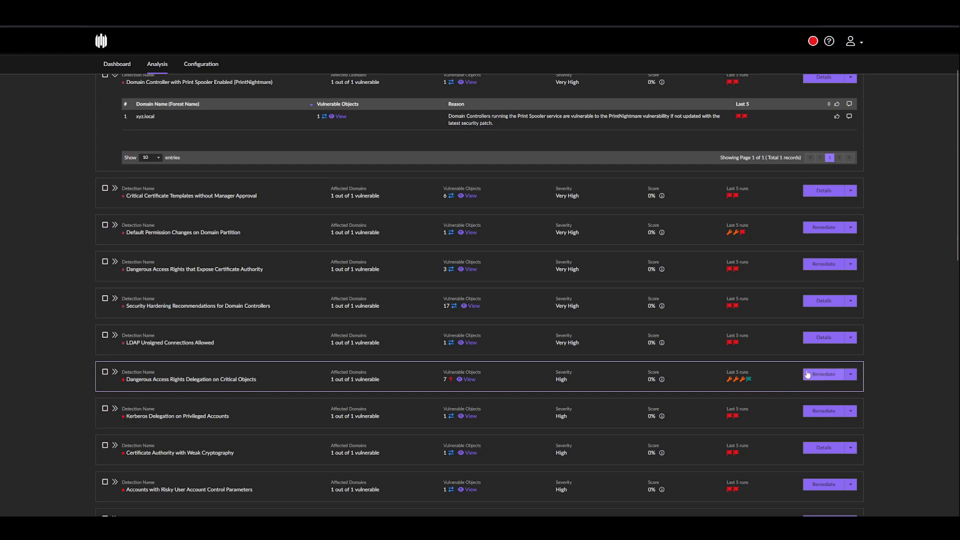
pyautogui.click(823, 374)
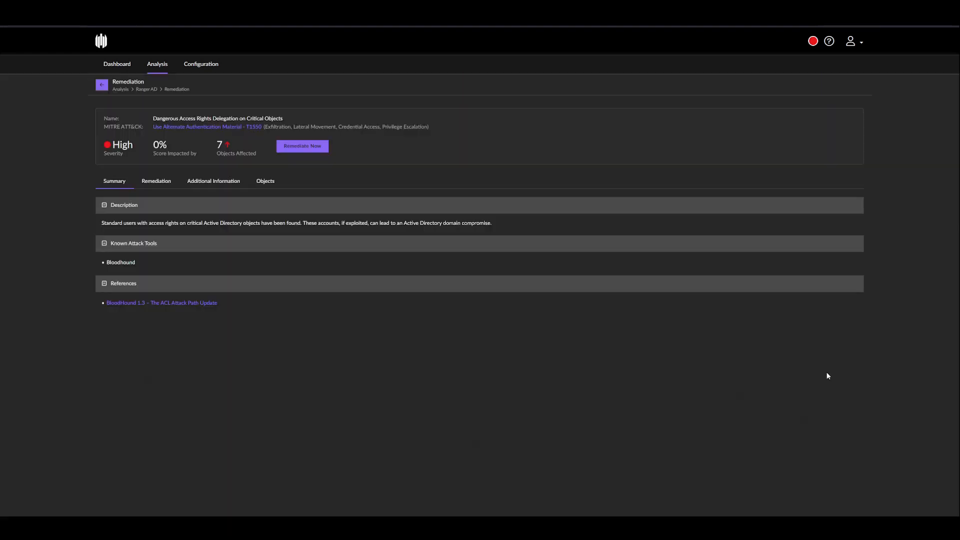
pyautogui.moveTo(70, 202)
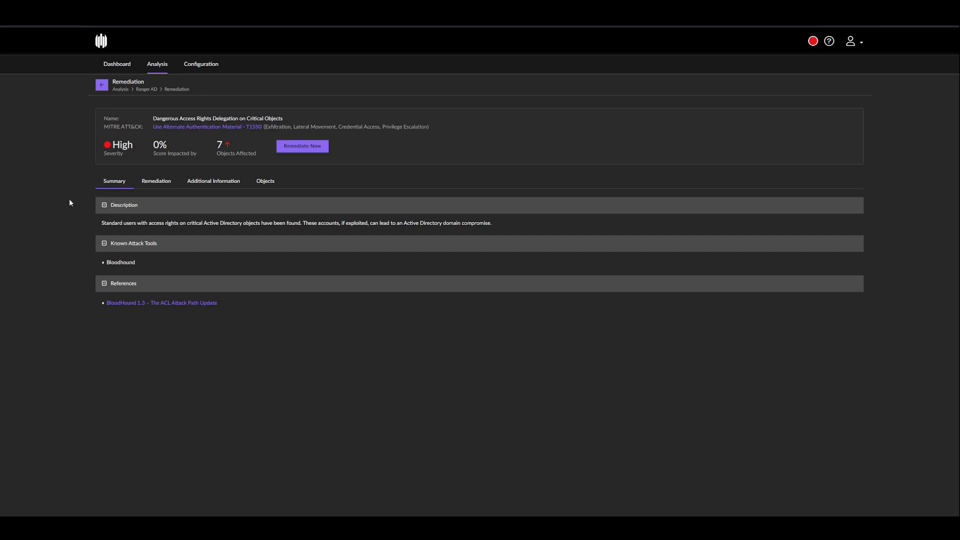
pyautogui.moveTo(73, 197)
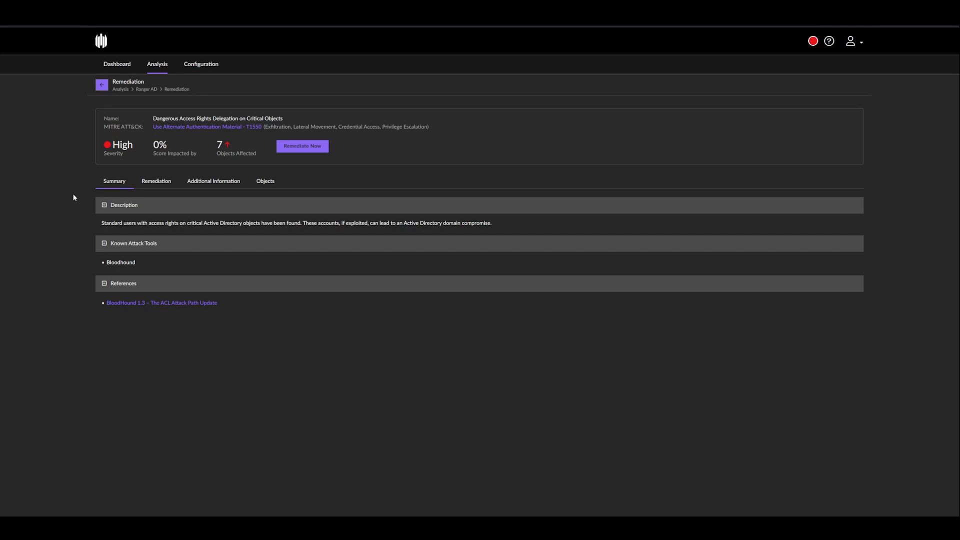
pyautogui.click(265, 181)
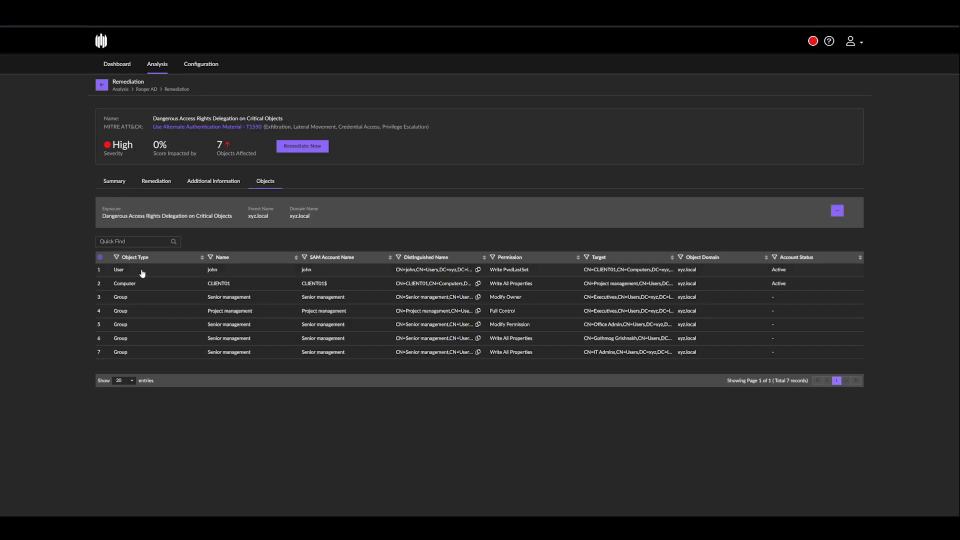
pyautogui.moveTo(119, 301)
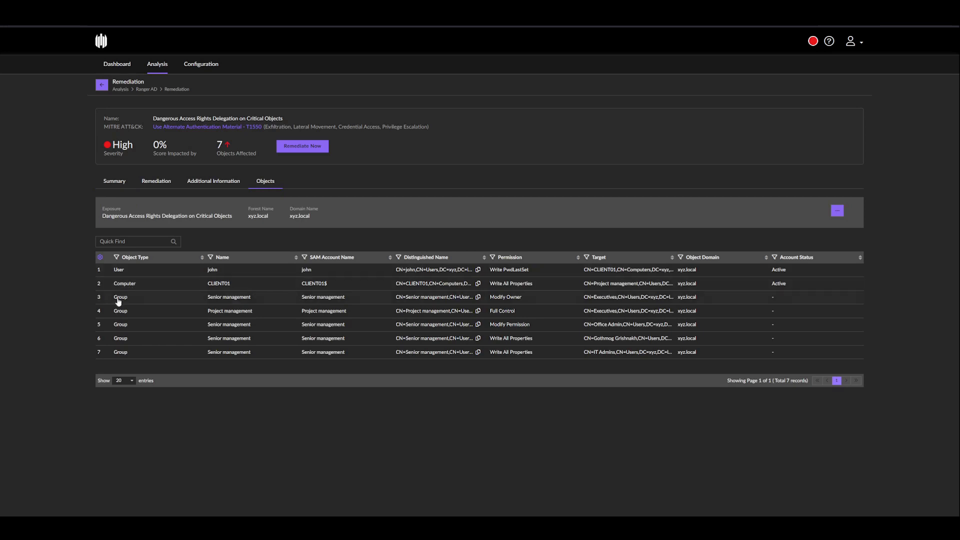
pyautogui.moveTo(353, 144)
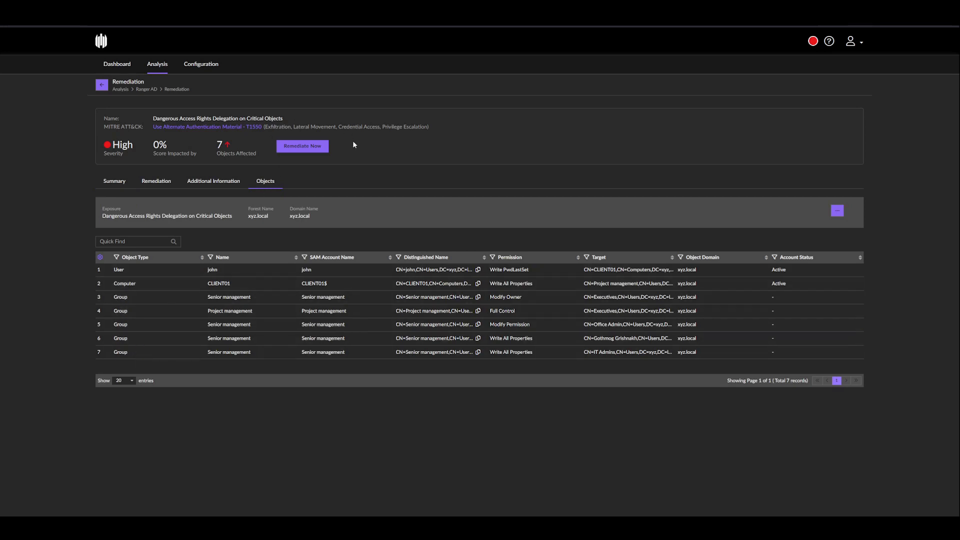
pyautogui.moveTo(302, 146)
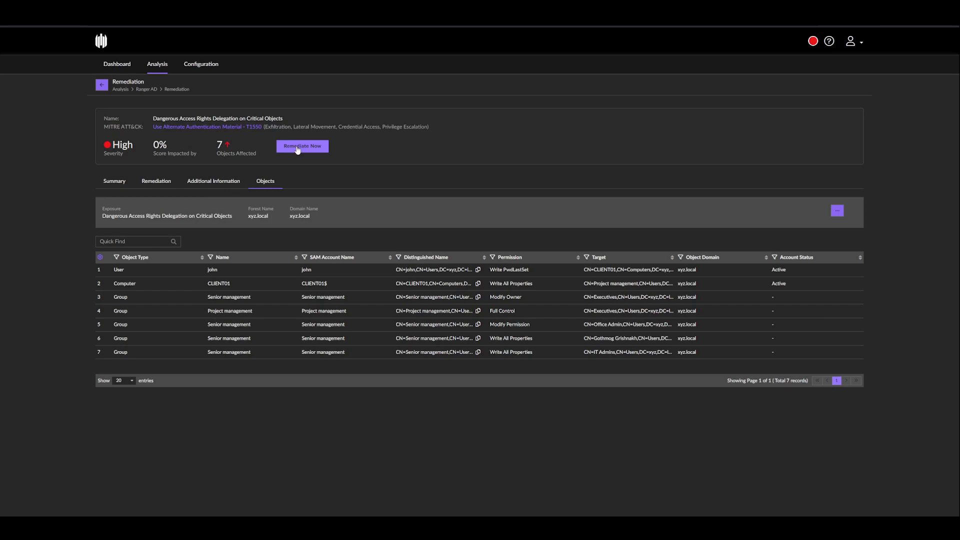
# Step: Keep all four xyz.local objects selected, toggling john off and on, and proceed to the Selected Objects summary
pyautogui.click(302, 147)
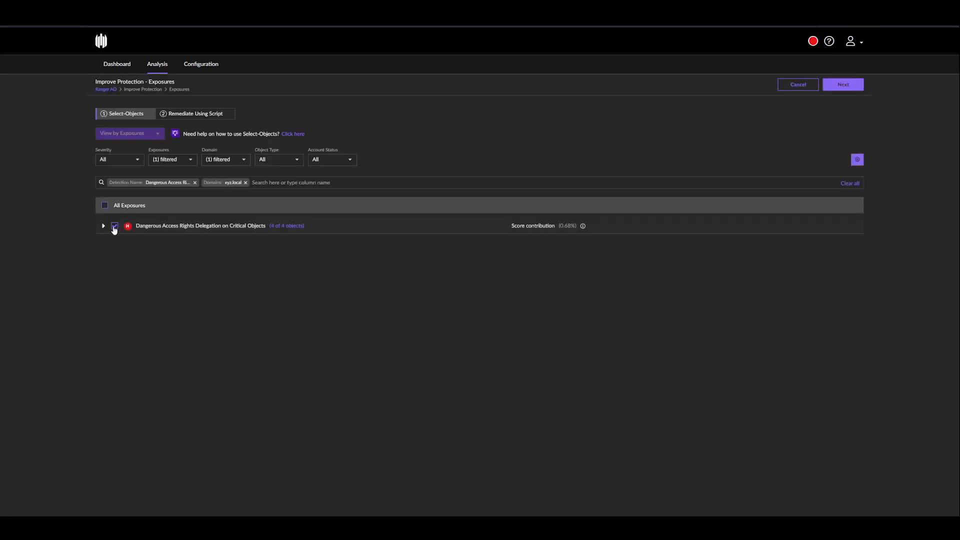
pyautogui.click(103, 225)
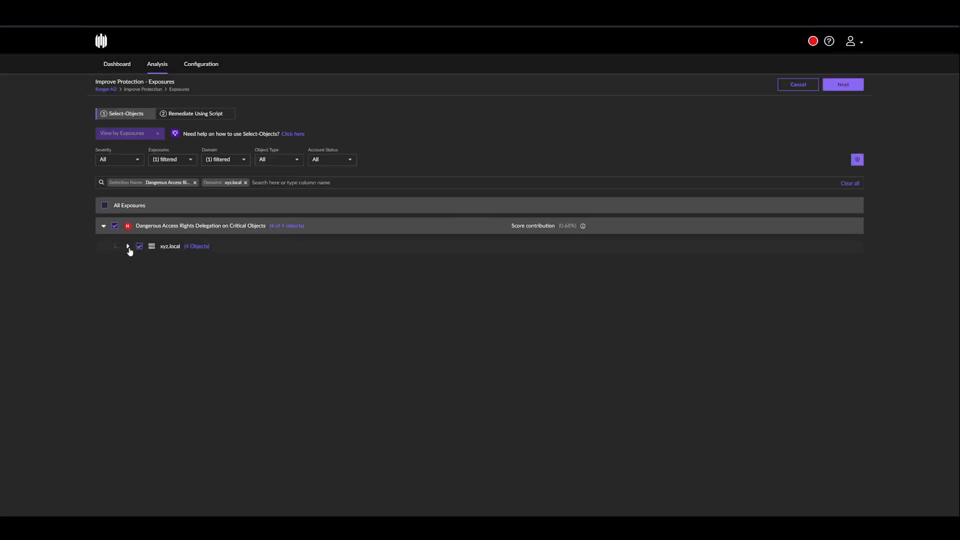
pyautogui.click(128, 246)
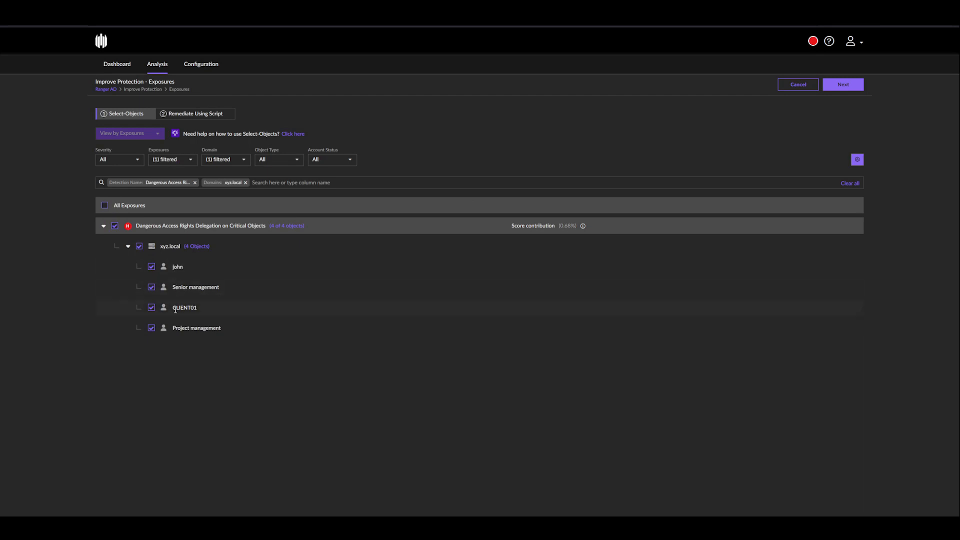
pyautogui.moveTo(196, 328)
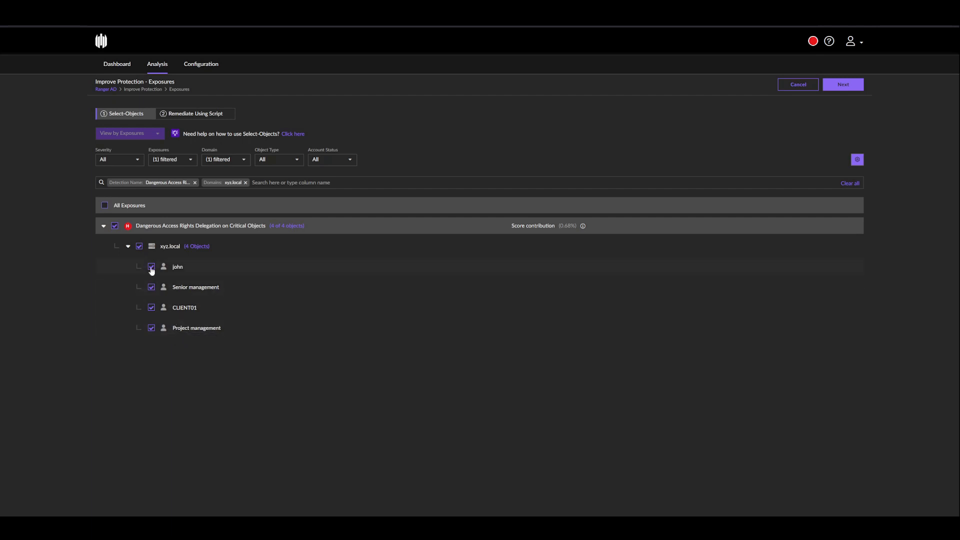
pyautogui.click(151, 266)
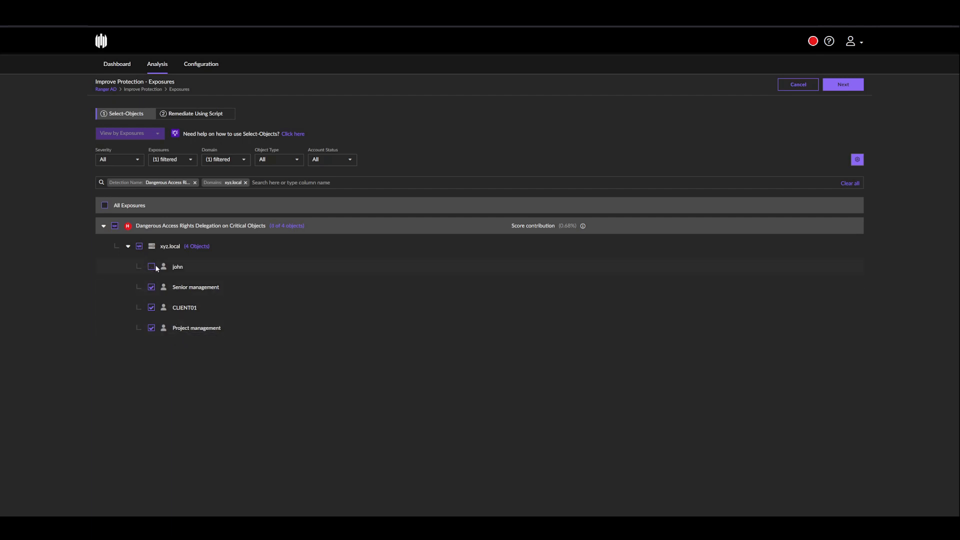
pyautogui.moveTo(151, 266)
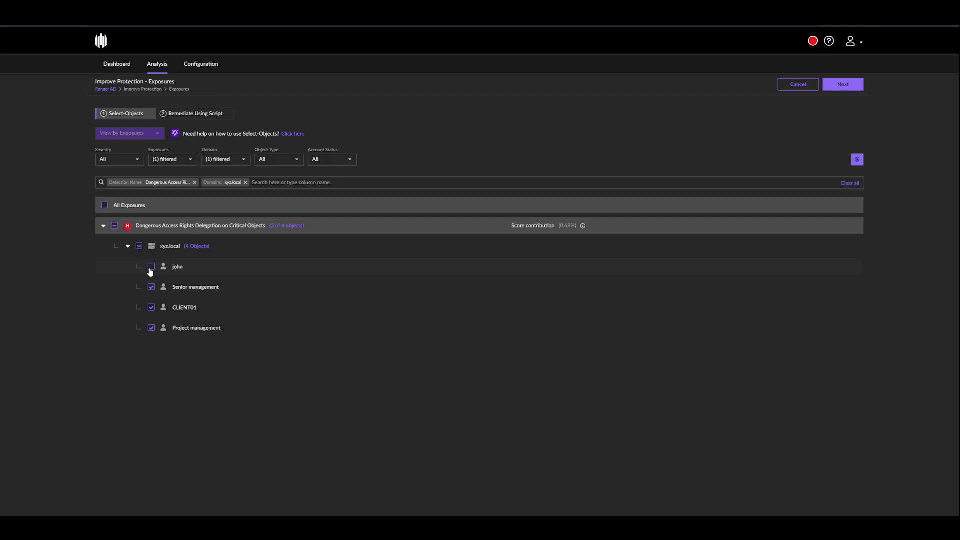
pyautogui.click(151, 266)
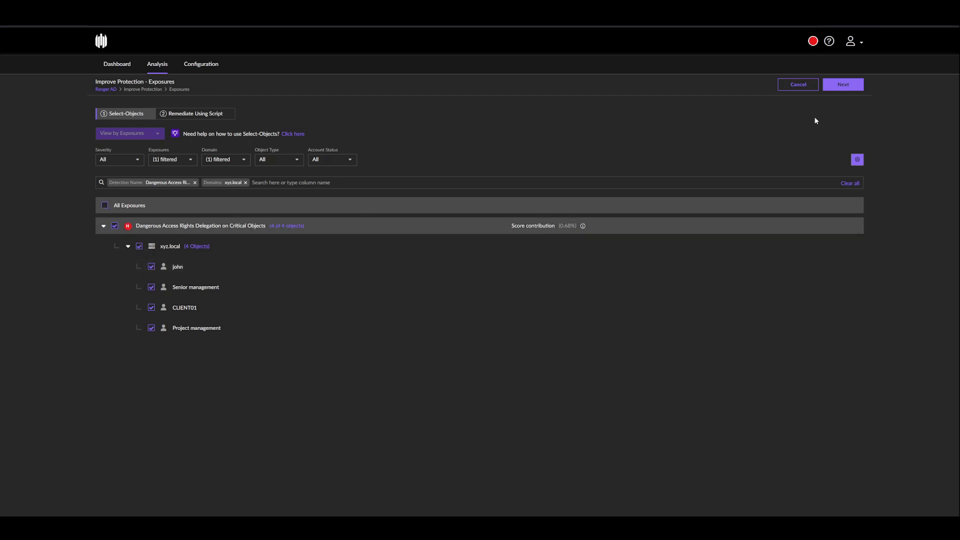
pyautogui.click(842, 84)
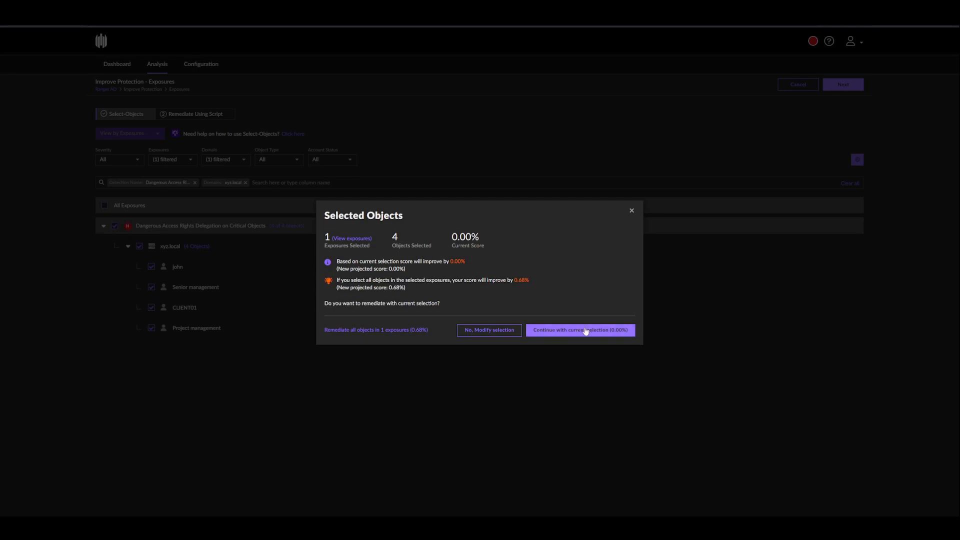
# Step: Continue with the current four-object selection to the Remediate Using Script step
pyautogui.click(579, 330)
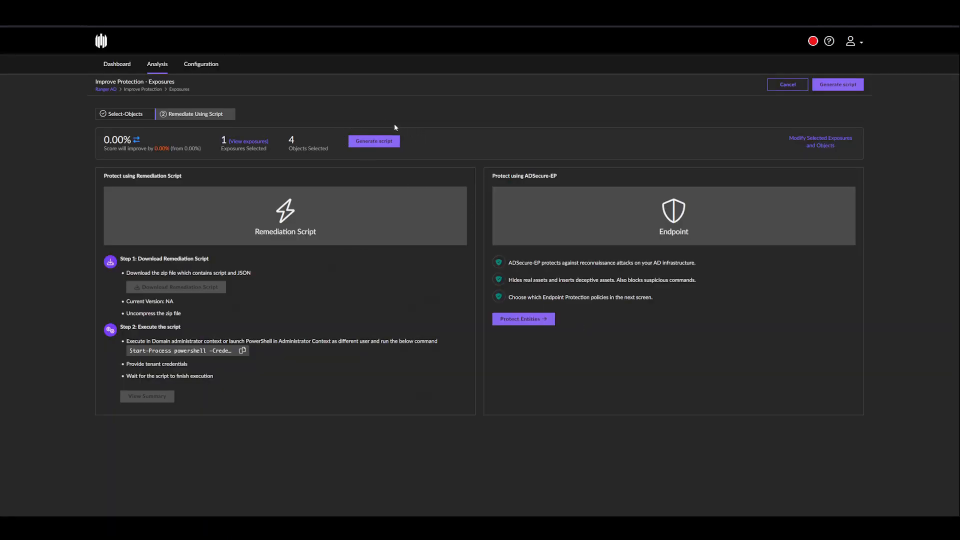
pyautogui.moveTo(346, 123)
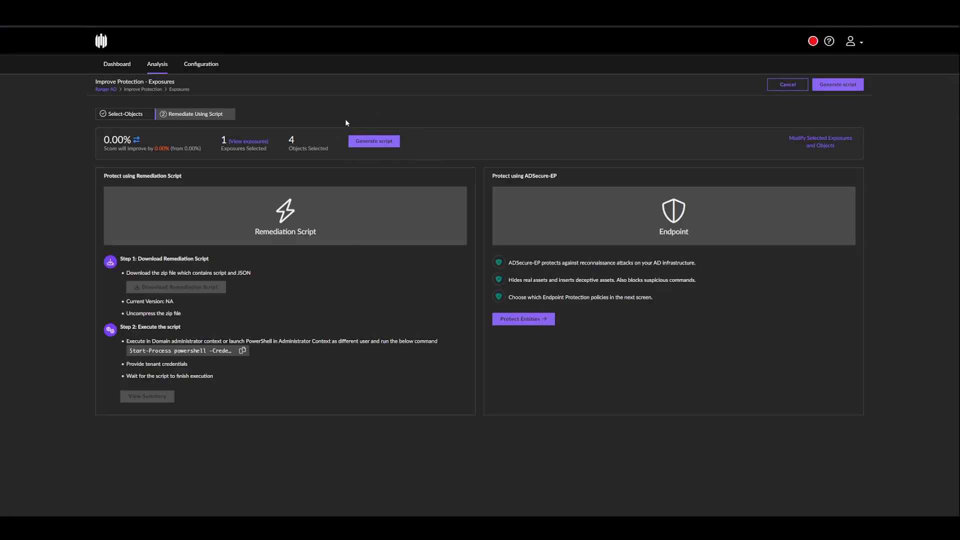
pyautogui.moveTo(423, 136)
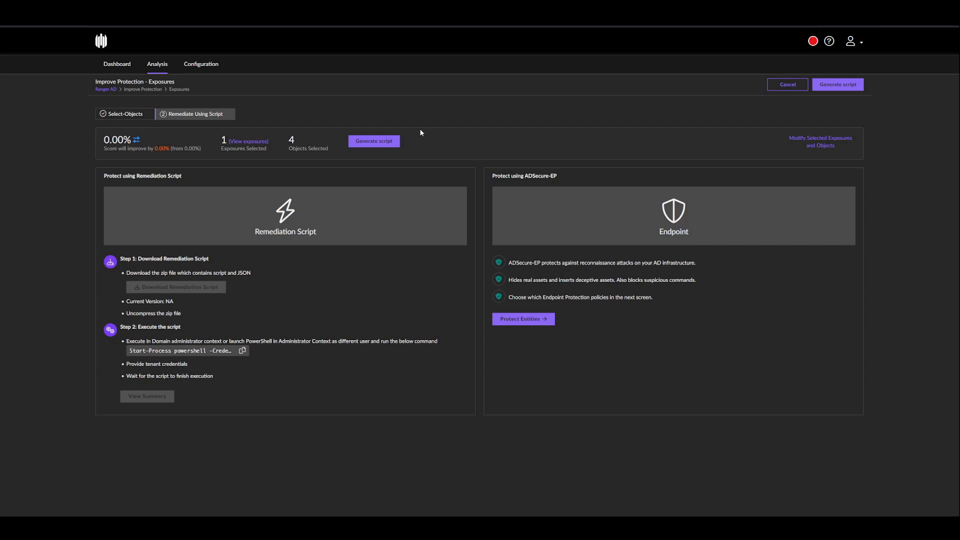
pyautogui.click(157, 64)
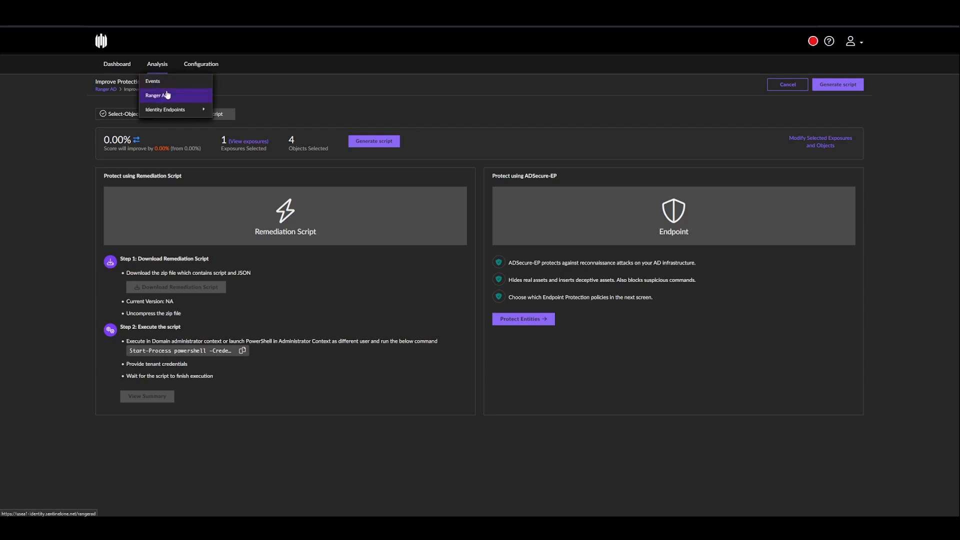
# Step: Return to the Ranger AD overview and show the Remediation History of six past runs
pyautogui.click(158, 95)
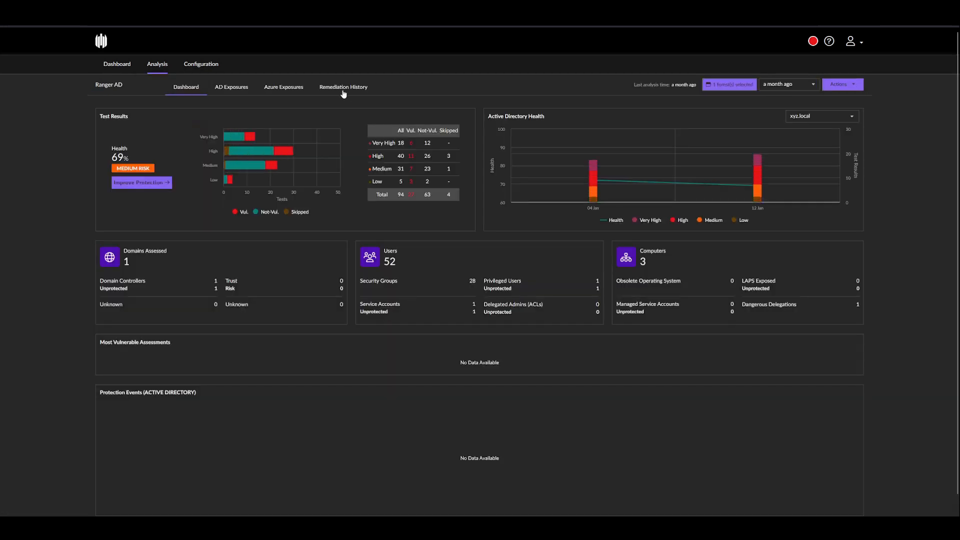
pyautogui.click(343, 87)
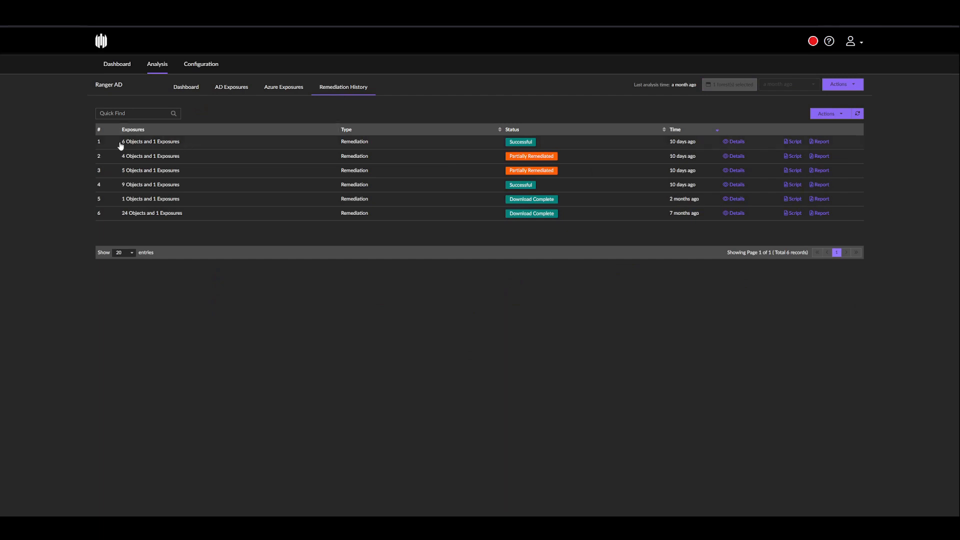
pyautogui.moveTo(238, 144)
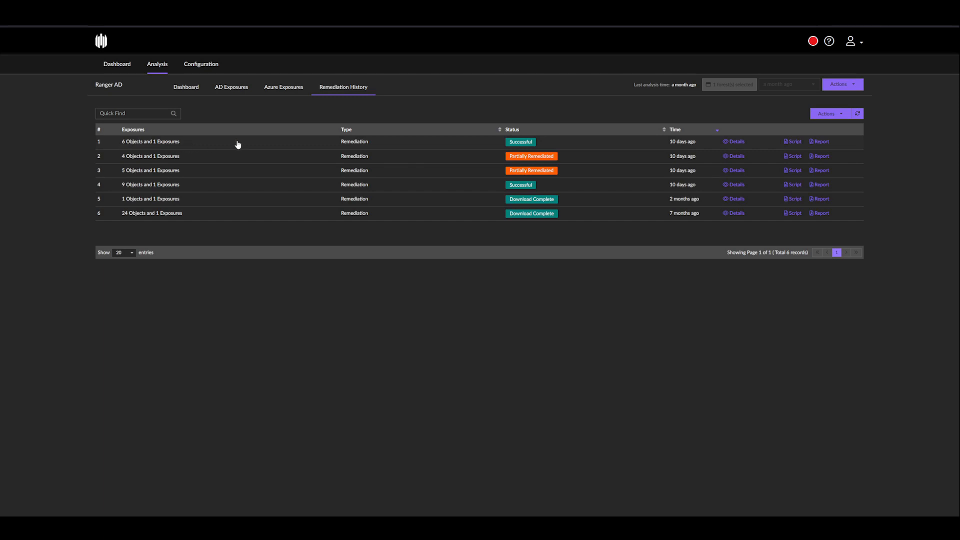
pyautogui.moveTo(458, 151)
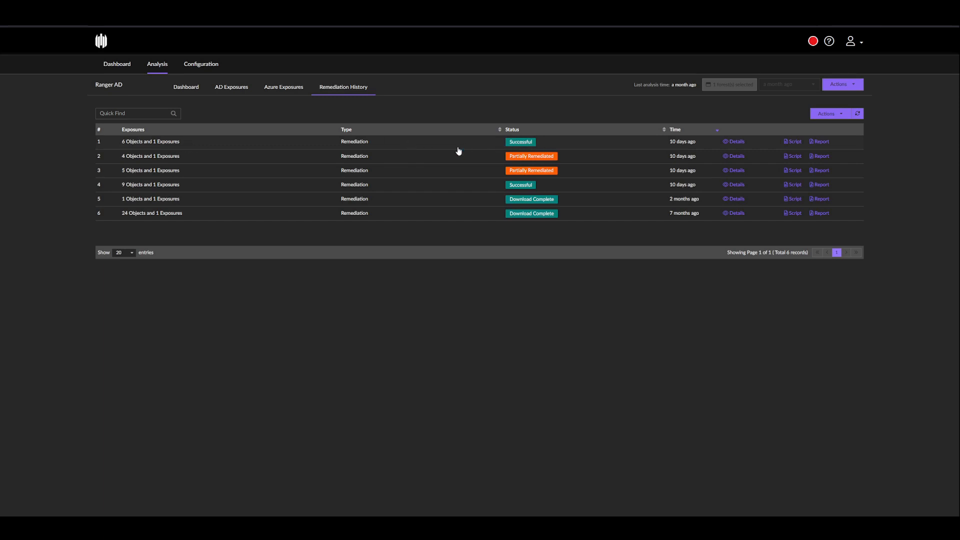
pyautogui.moveTo(510, 162)
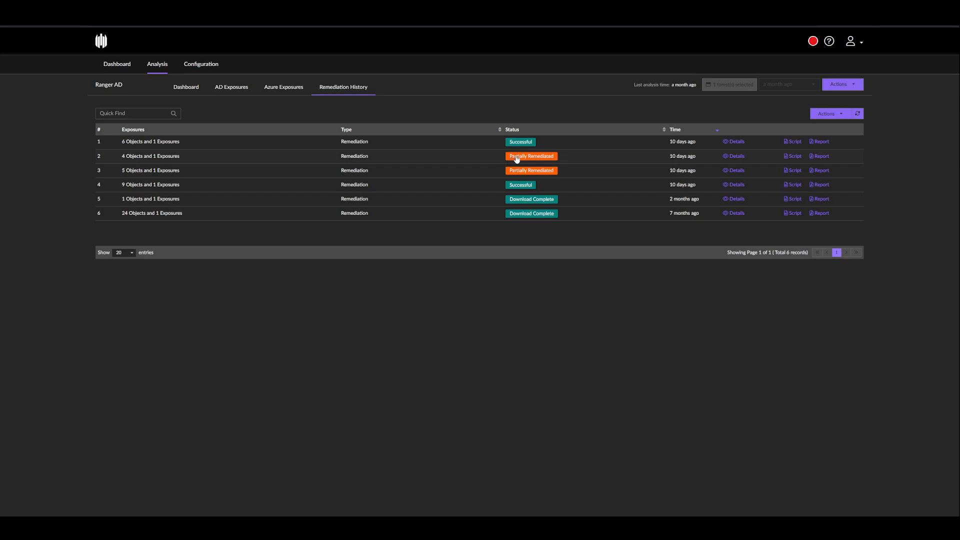
pyautogui.moveTo(252, 160)
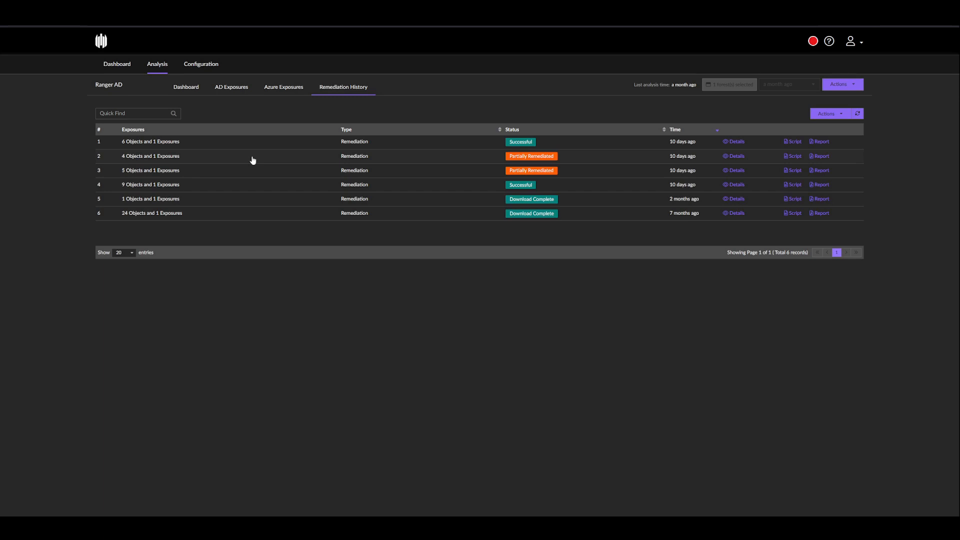
pyautogui.moveTo(541, 159)
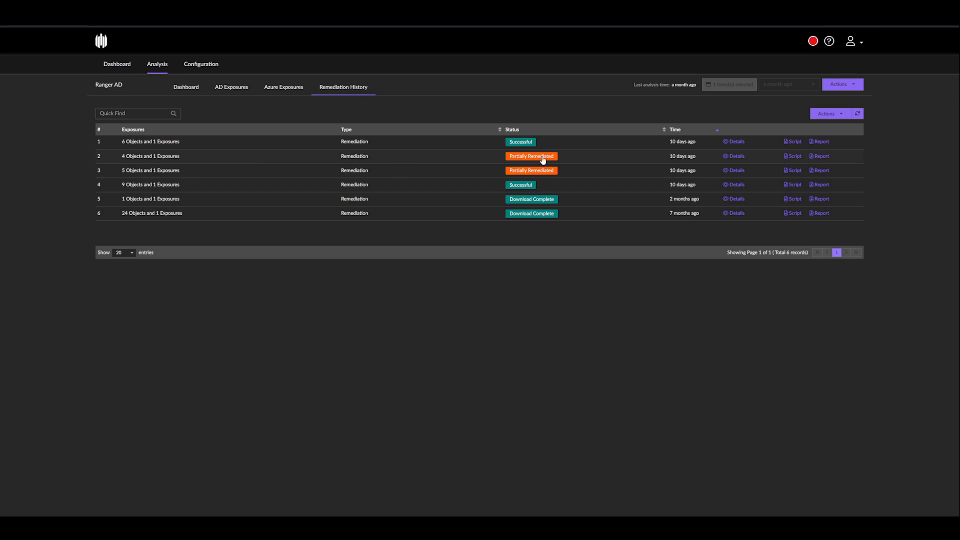
pyautogui.moveTo(734, 156)
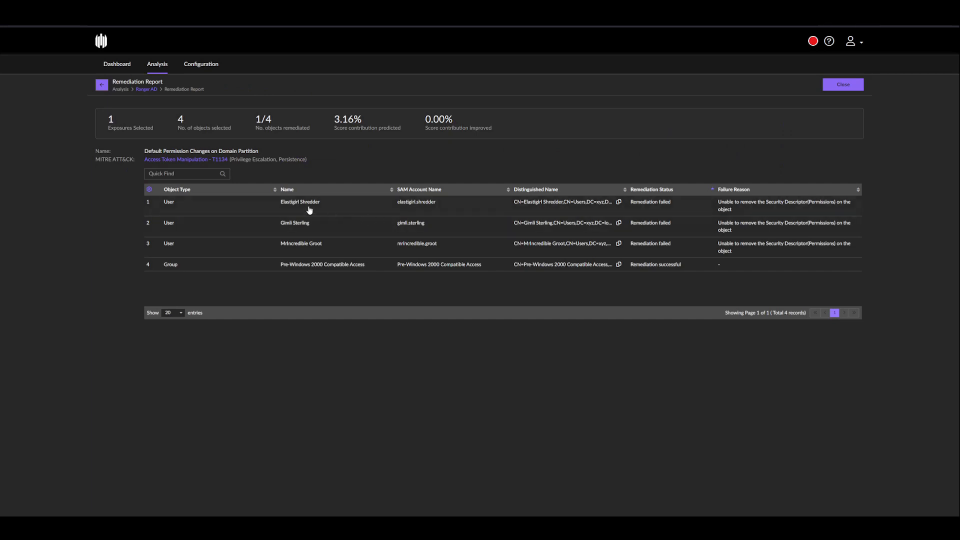
pyautogui.moveTo(324, 249)
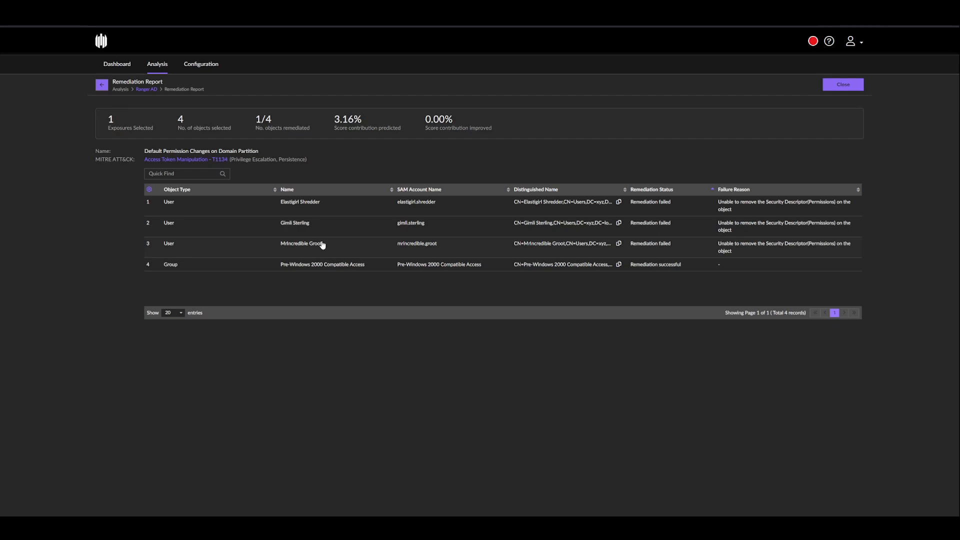
pyautogui.click(843, 84)
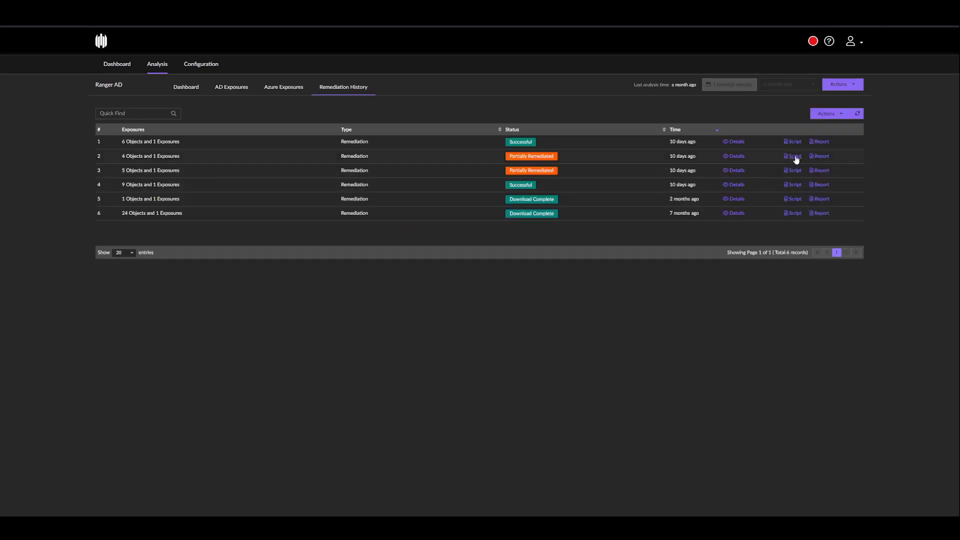
pyautogui.moveTo(790, 158)
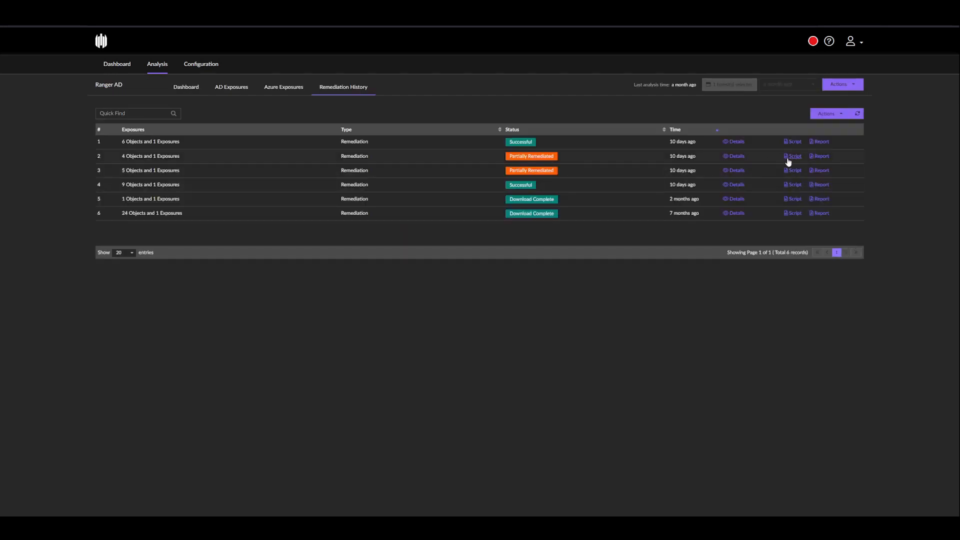